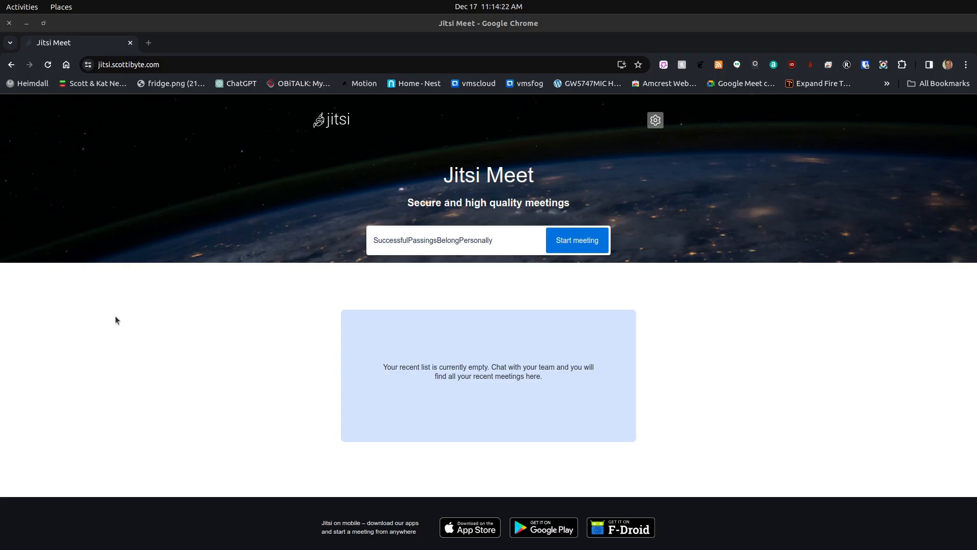
Replace the suggested room name with TestMeeting and start that meeting
{"action": "type", "text": "Psy"}
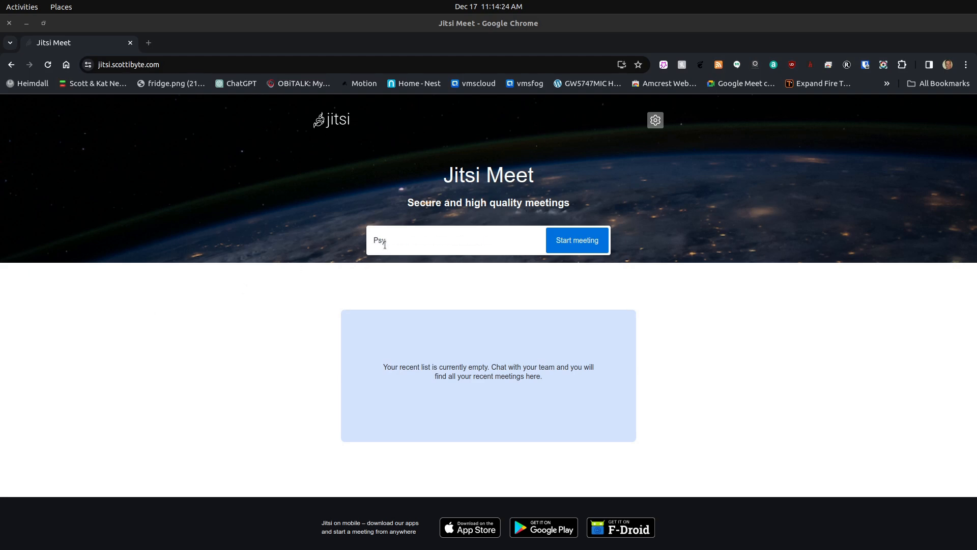
{"action": "type", "text": "chologicalVirtuesTranslateWe"}
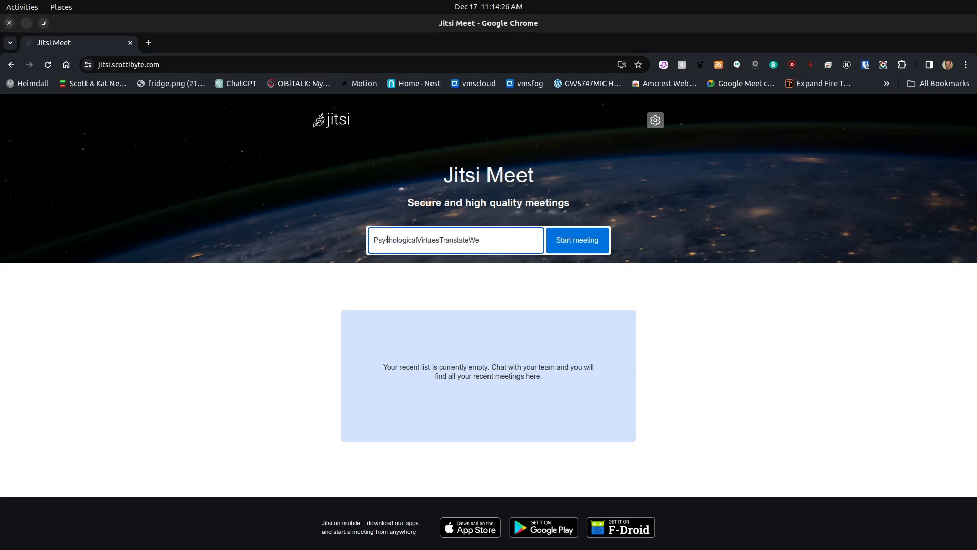
{"action": "type", "text": "Test"}
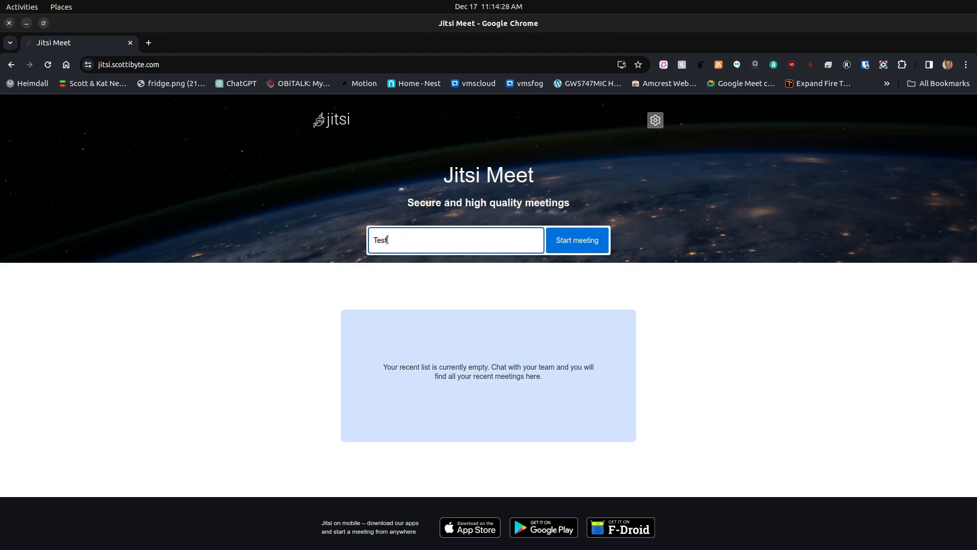
{"action": "type", "text": "Me"}
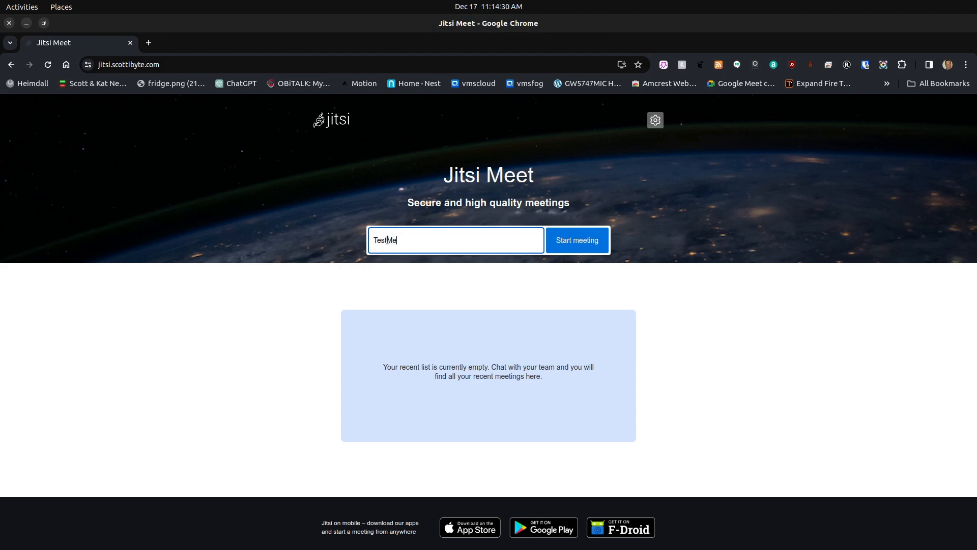
{"action": "left_click", "coordinate": [575, 240]}
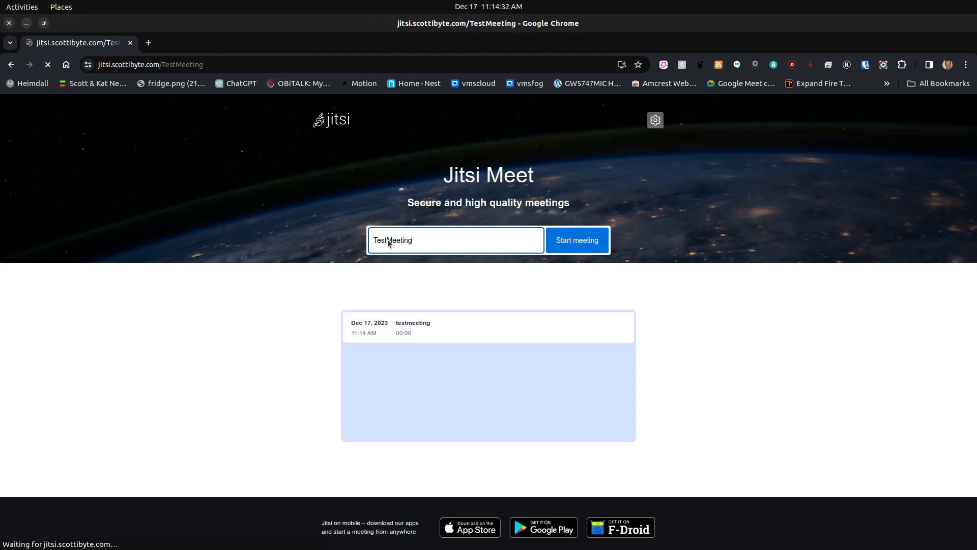
Allow camera and microphone access for this visit so TestMeeting opens
{"action": "left_click", "coordinate": [575, 239]}
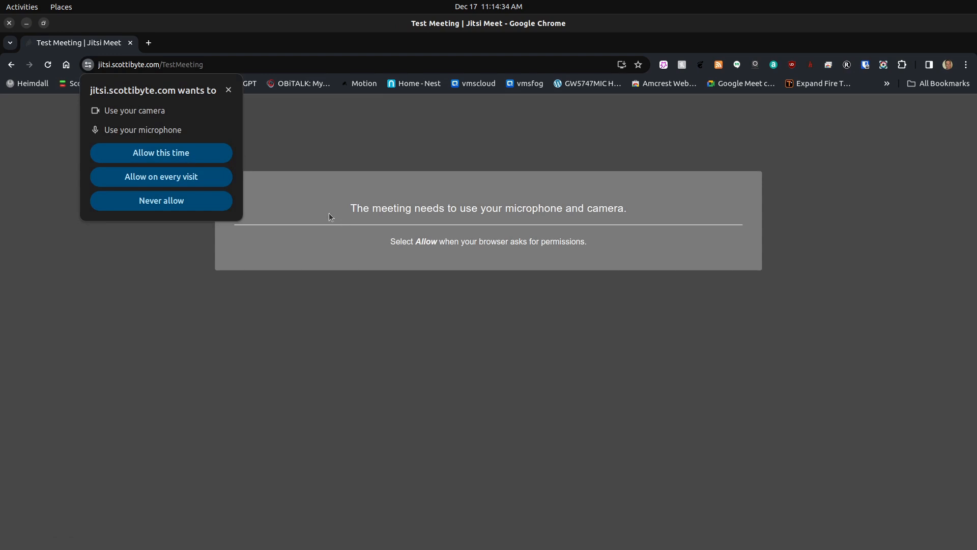
{"action": "mouse_move", "coordinate": [161, 153]}
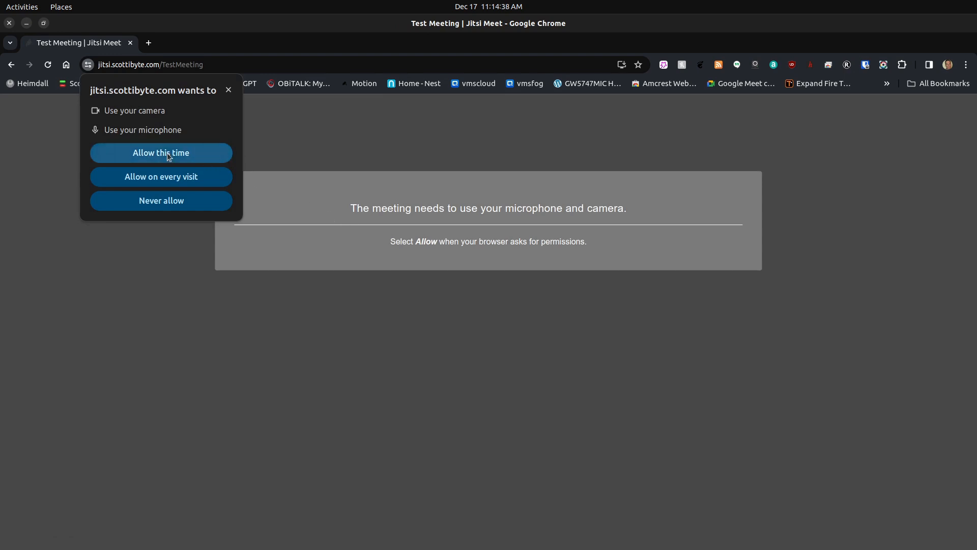
{"action": "left_click", "coordinate": [161, 153]}
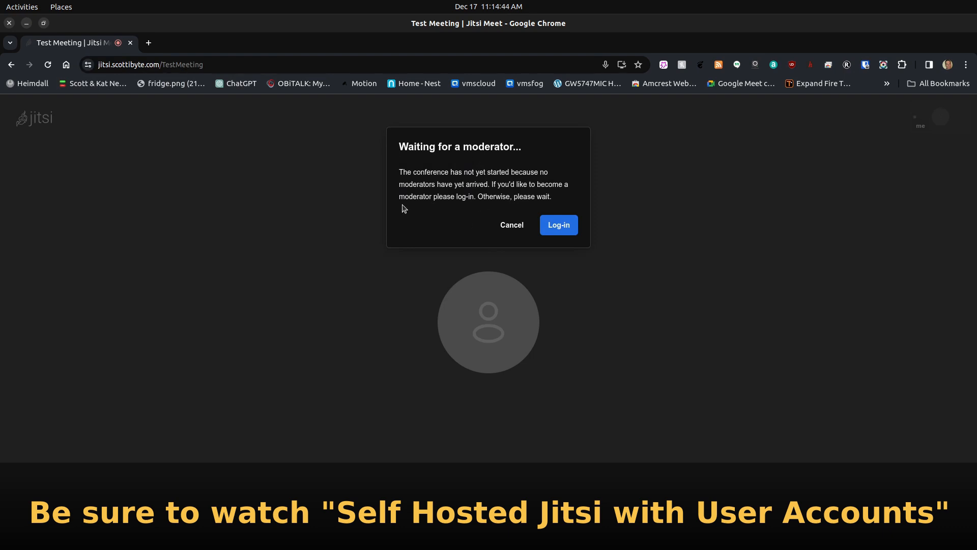
{"action": "mouse_move", "coordinate": [643, 235]}
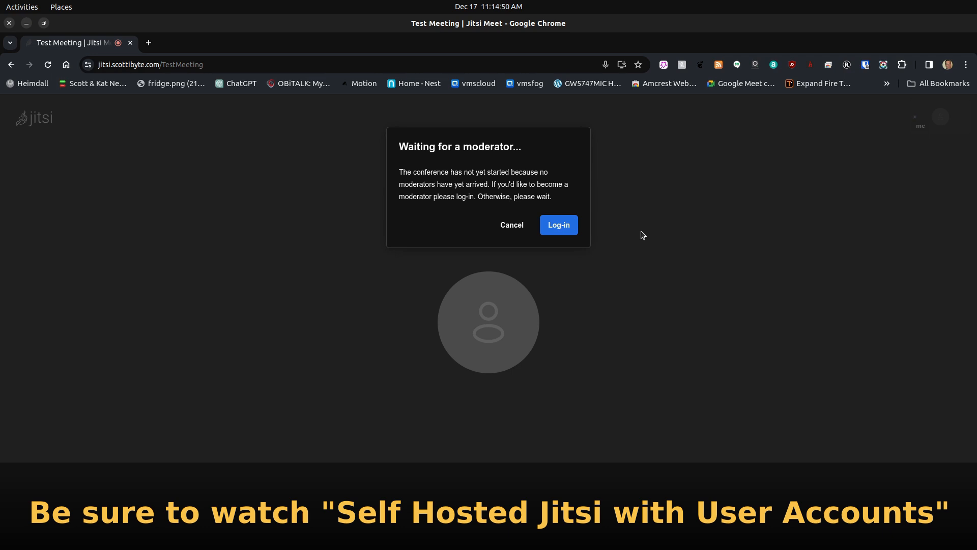
{"action": "mouse_move", "coordinate": [586, 232]}
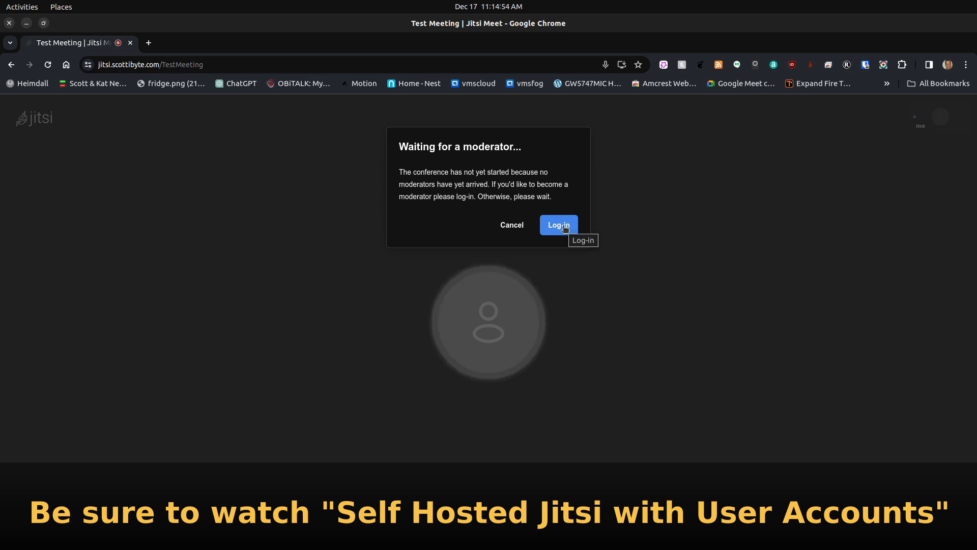
Log in as moderator with username scott so the conference begins
{"action": "left_click", "coordinate": [558, 225]}
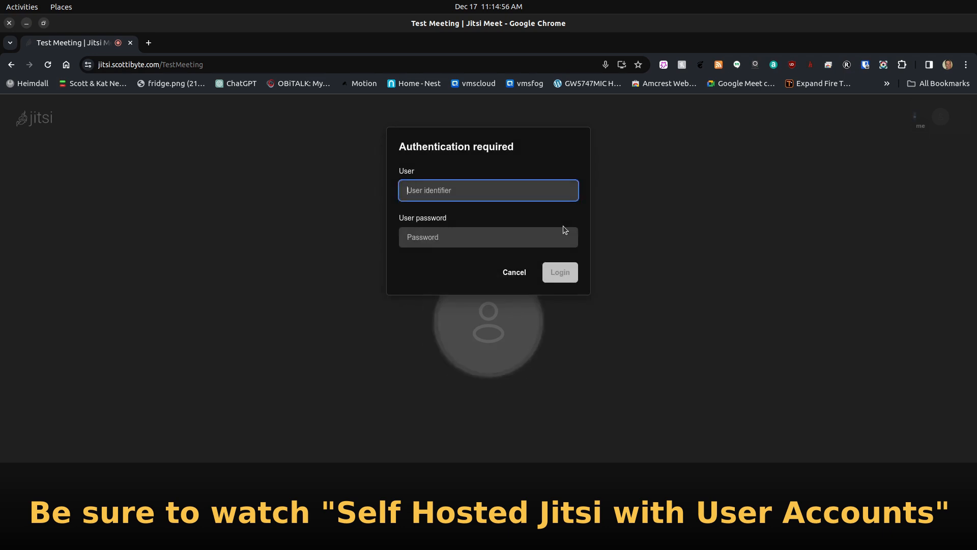
{"action": "type", "text": "scott"}
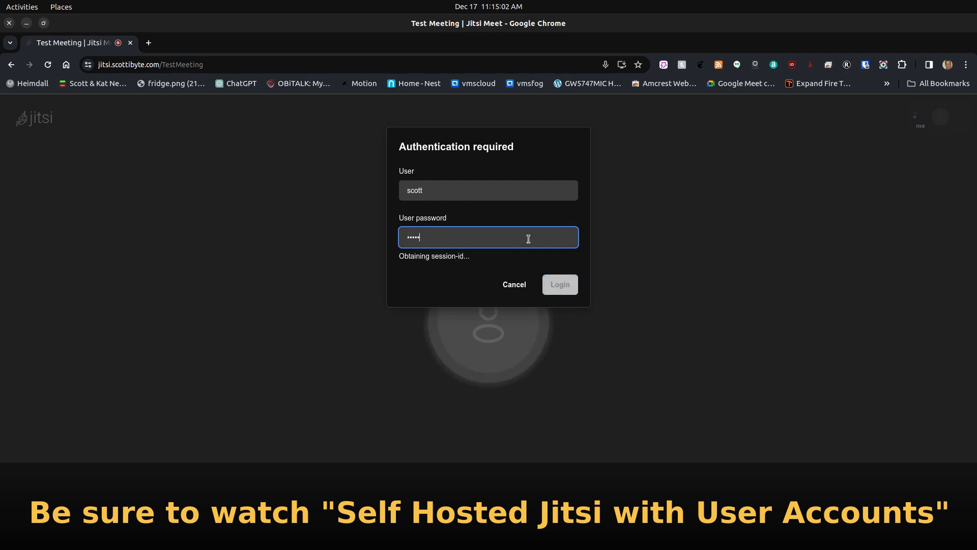
{"action": "left_click", "coordinate": [559, 284]}
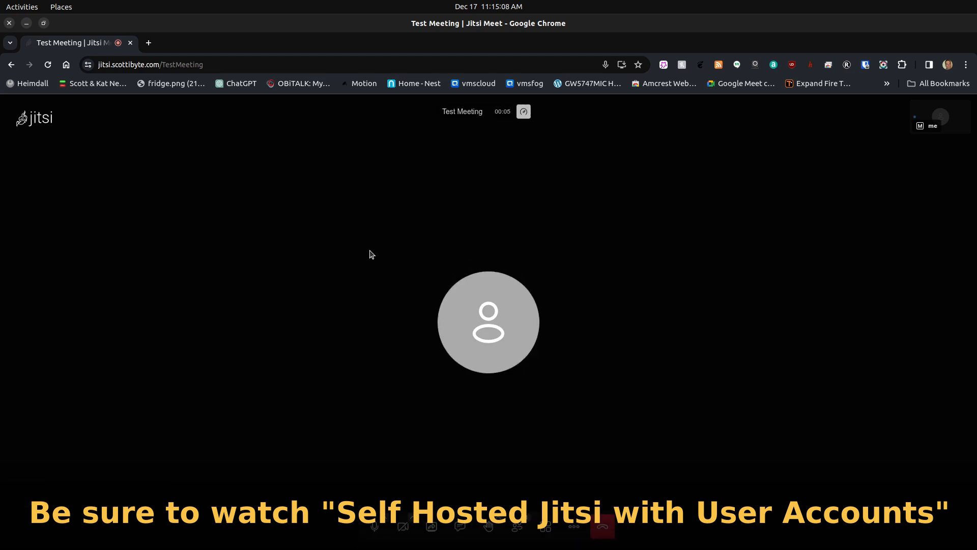
{"action": "mouse_move", "coordinate": [558, 455]}
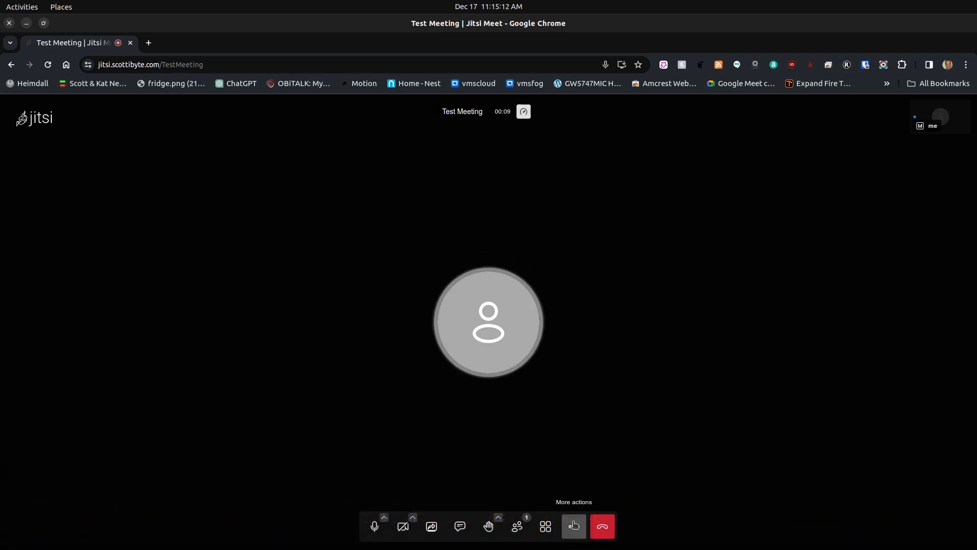
Show the whiteboard from the More actions menu
{"action": "left_click", "coordinate": [573, 526]}
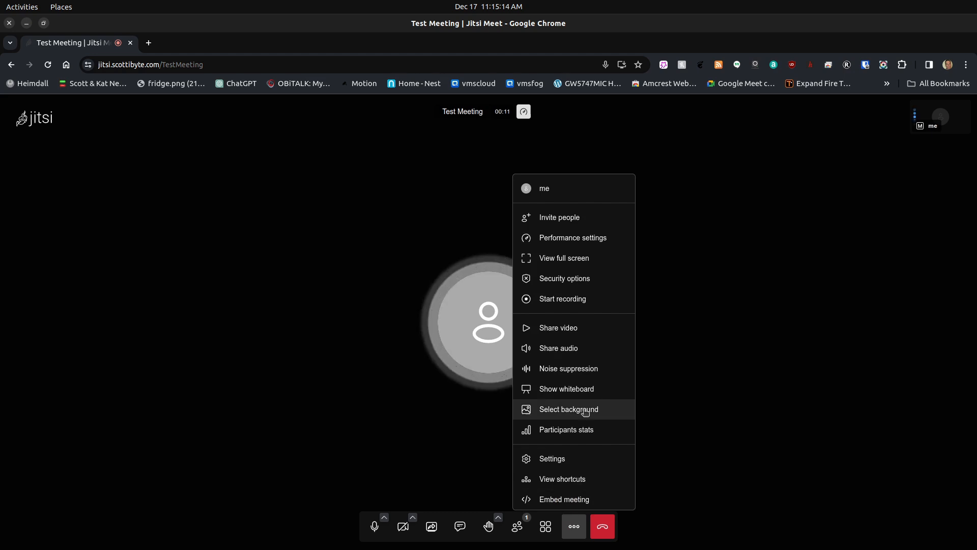
{"action": "mouse_move", "coordinate": [573, 526]}
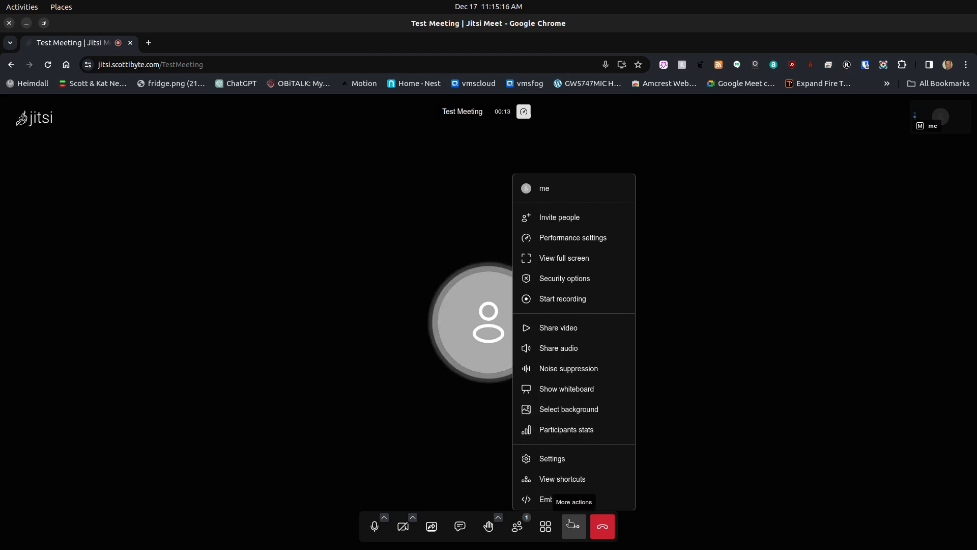
{"action": "mouse_move", "coordinate": [566, 388]}
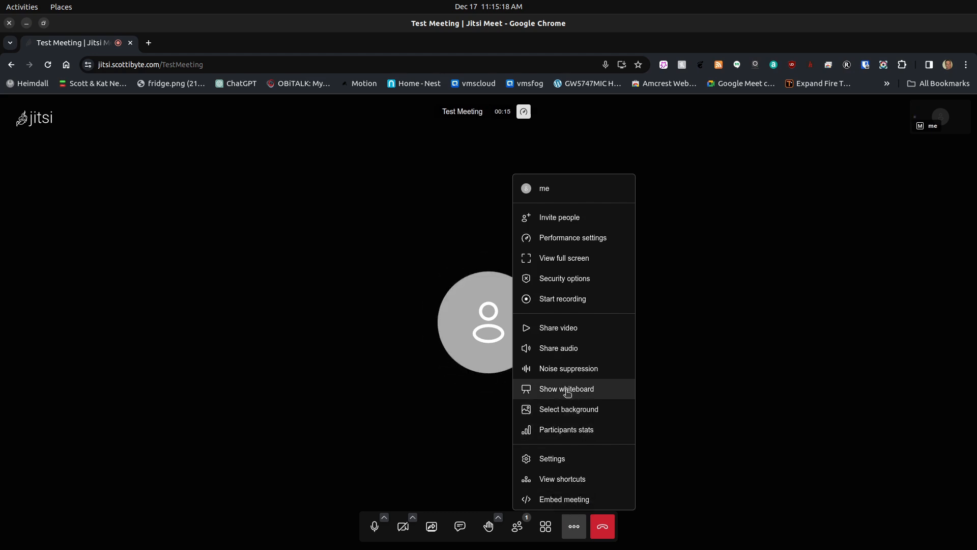
{"action": "left_click", "coordinate": [566, 389]}
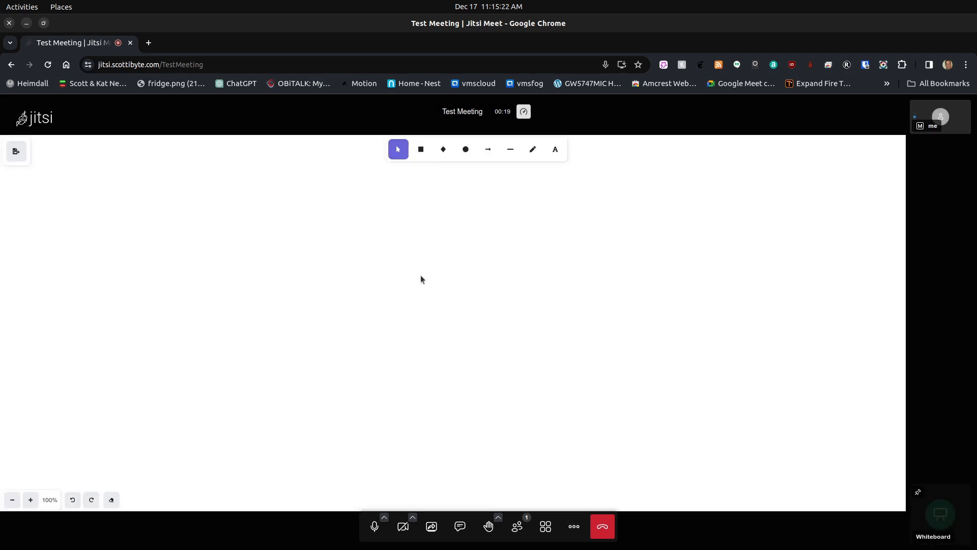
{"action": "mouse_move", "coordinate": [403, 269]}
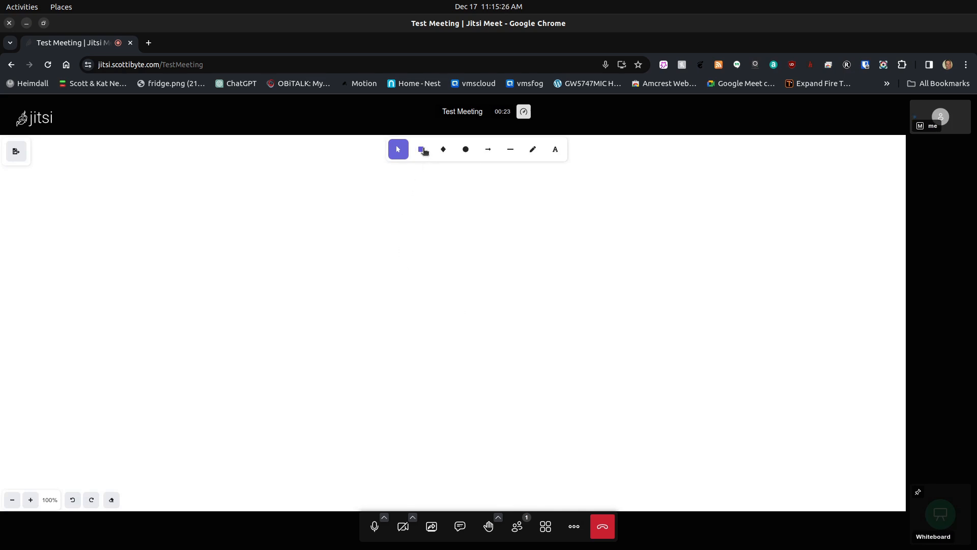
Draw a rectangle on the whiteboard and rotate it to a slight tilt
{"action": "left_click", "coordinate": [423, 149]}
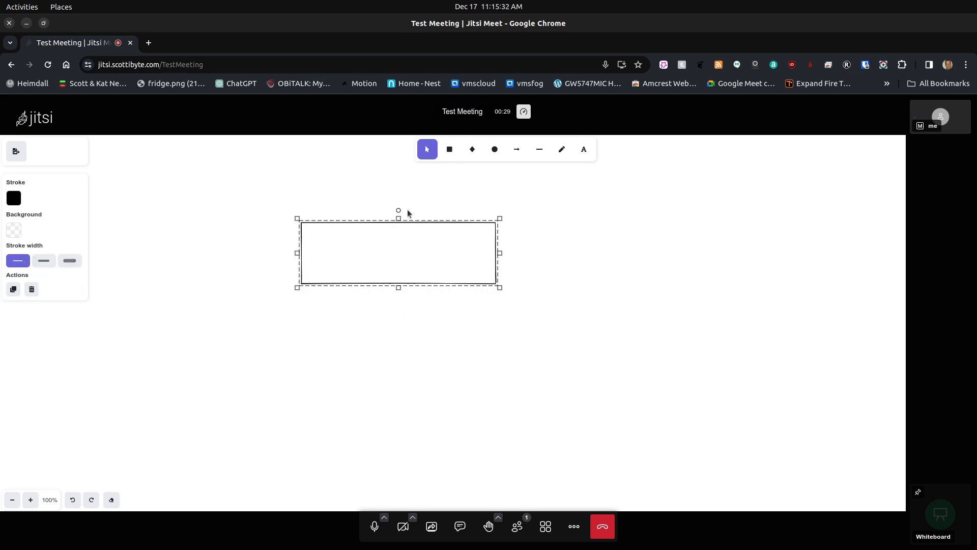
{"action": "left_click_drag", "start_coordinate": [398, 210], "coordinate": [425, 230]}
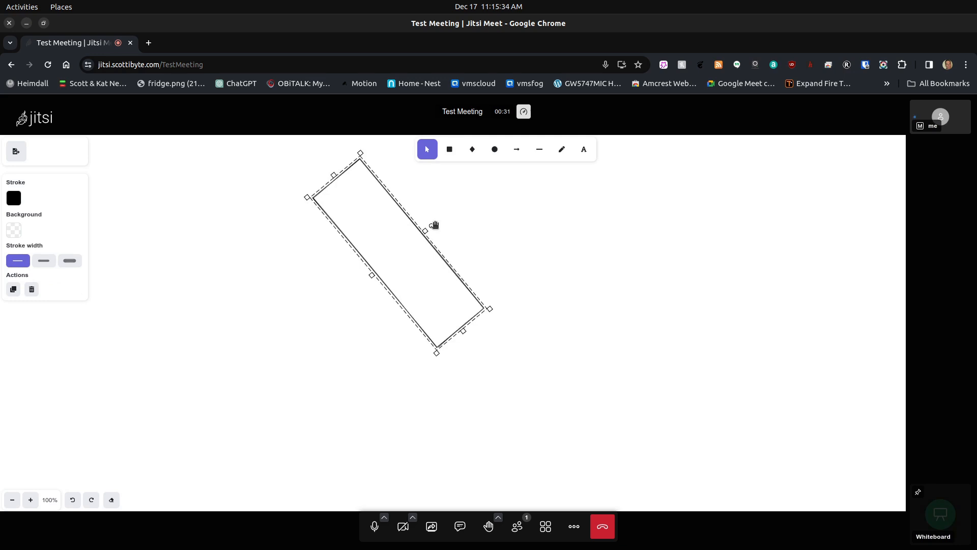
{"action": "left_click_drag", "start_coordinate": [425, 230], "coordinate": [409, 212]}
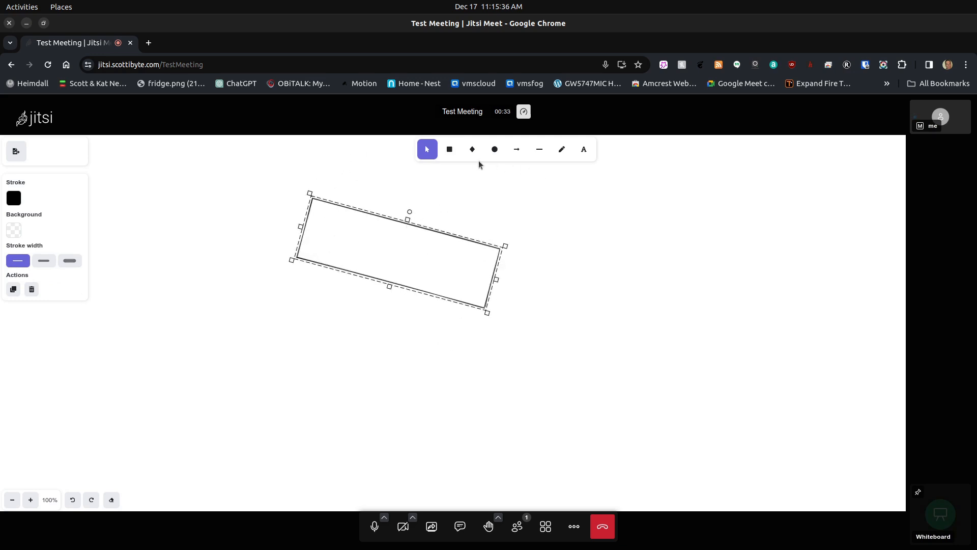
Add 'Hello Test' text below the rectangle and enlarge it to font size L
{"action": "left_click", "coordinate": [583, 150]}
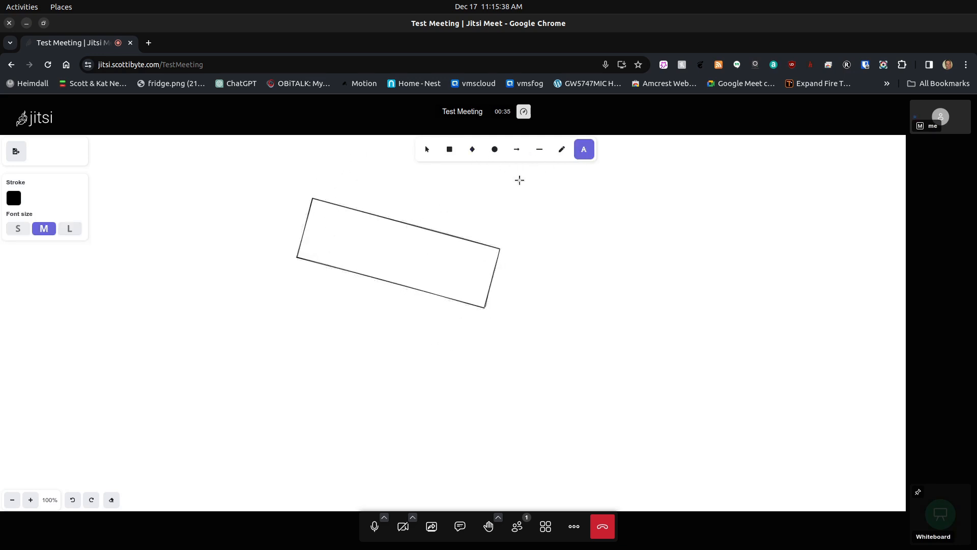
{"action": "left_click", "coordinate": [427, 149]}
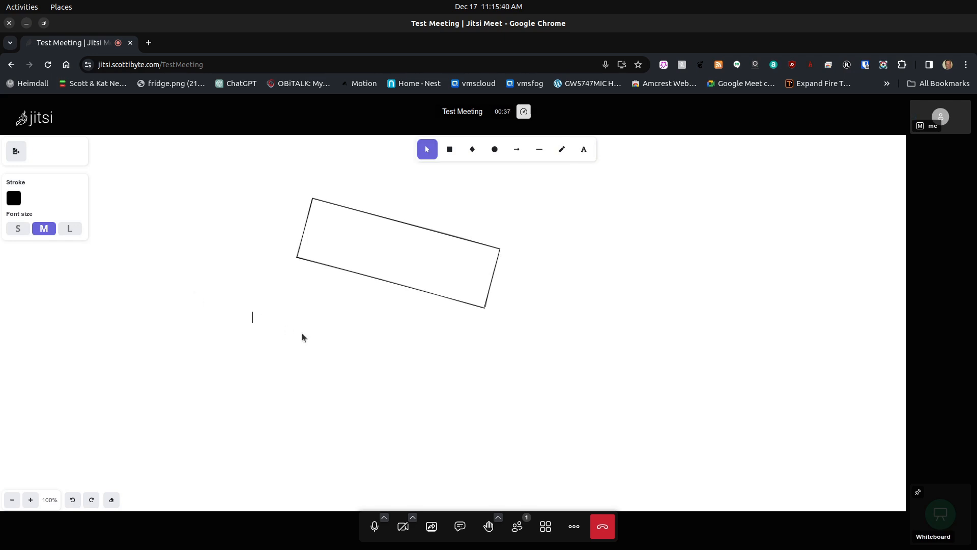
{"action": "mouse_move", "coordinate": [363, 369]}
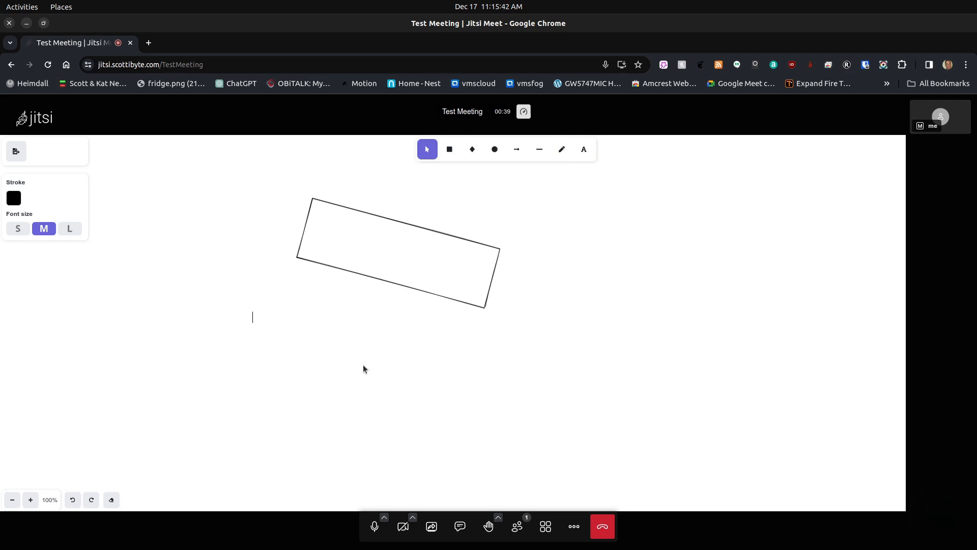
{"action": "type", "text": "Hello"}
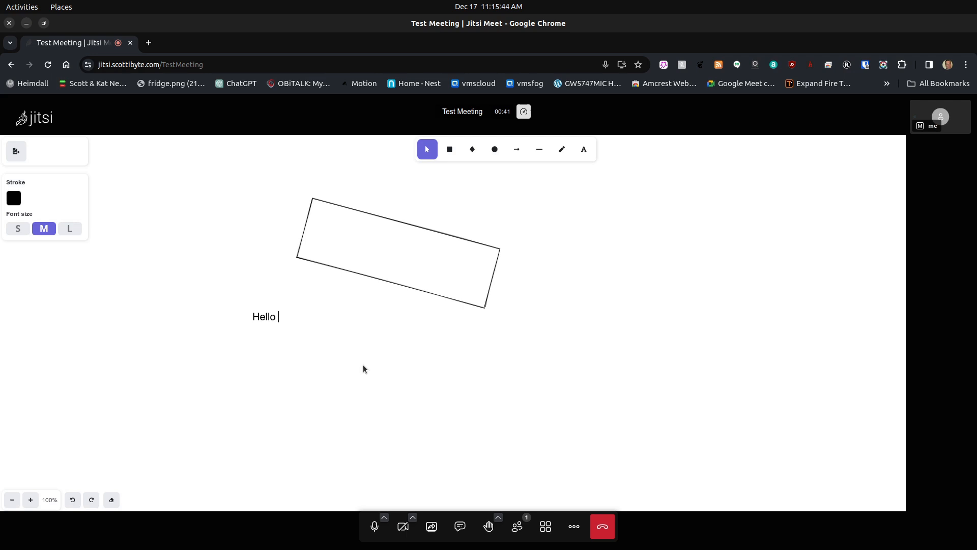
{"action": "type", "text": "Test"}
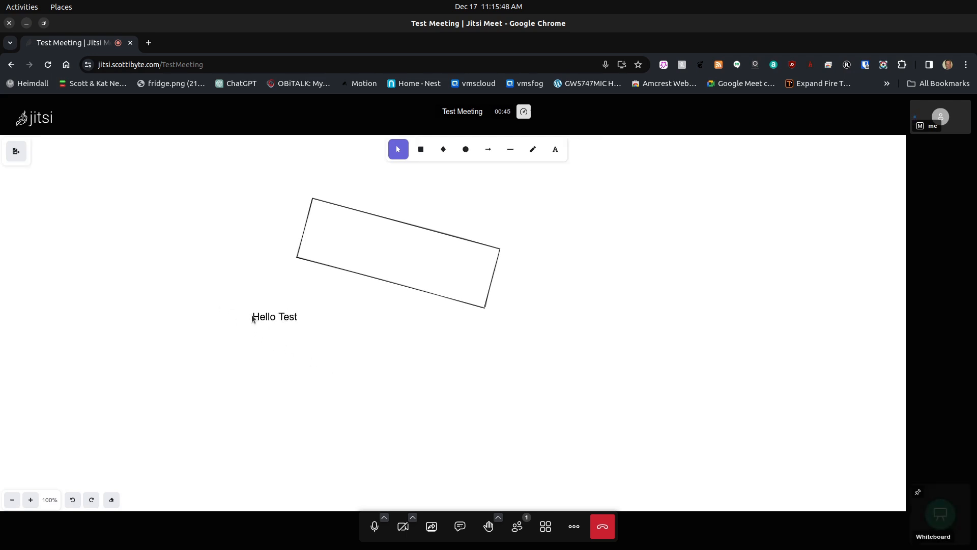
{"action": "left_click", "coordinate": [274, 317]}
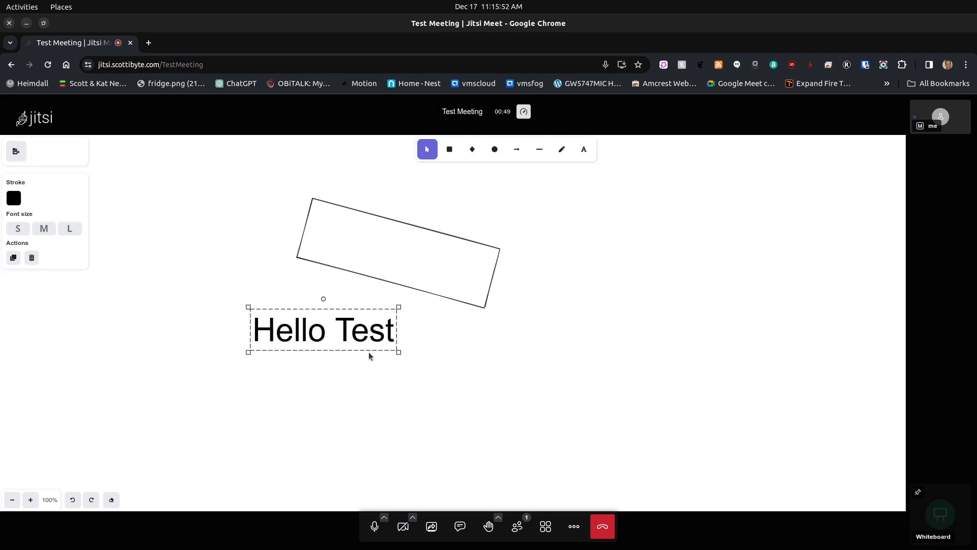
{"action": "left_click", "coordinate": [437, 373]}
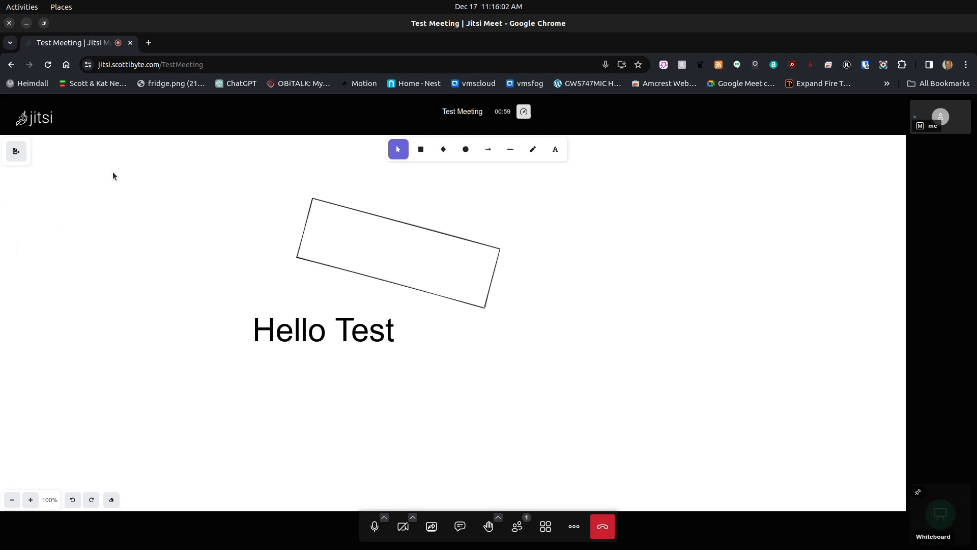
{"action": "mouse_move", "coordinate": [16, 151]}
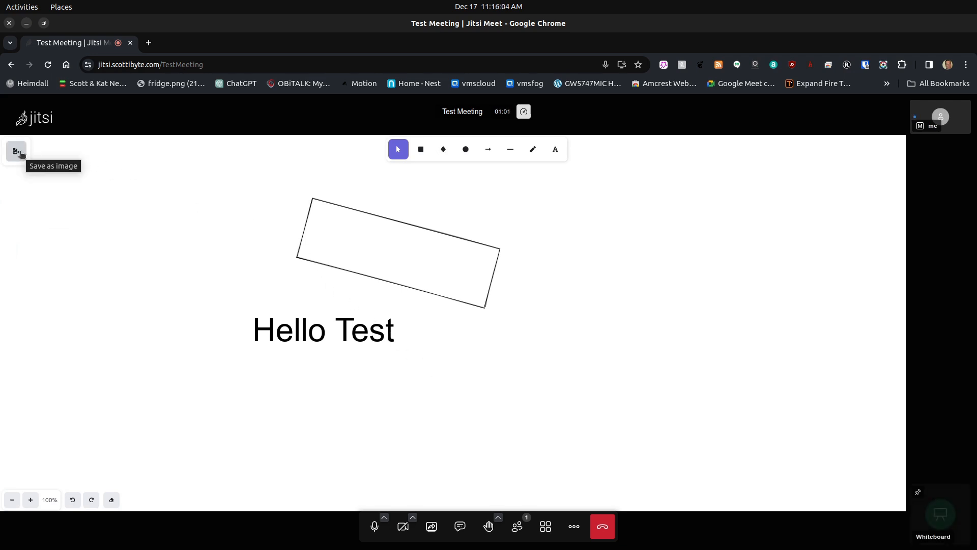
{"action": "left_click", "coordinate": [16, 152]}
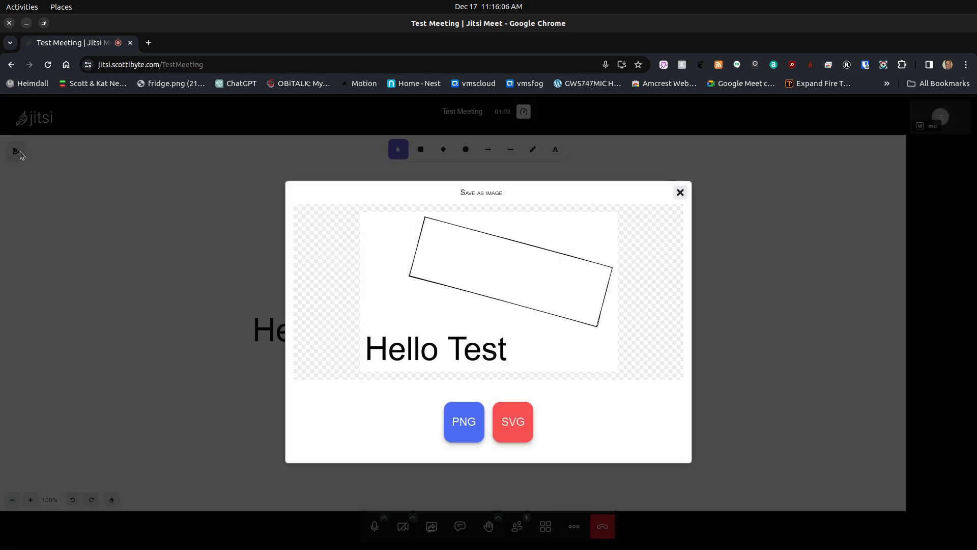
{"action": "mouse_move", "coordinate": [288, 305]}
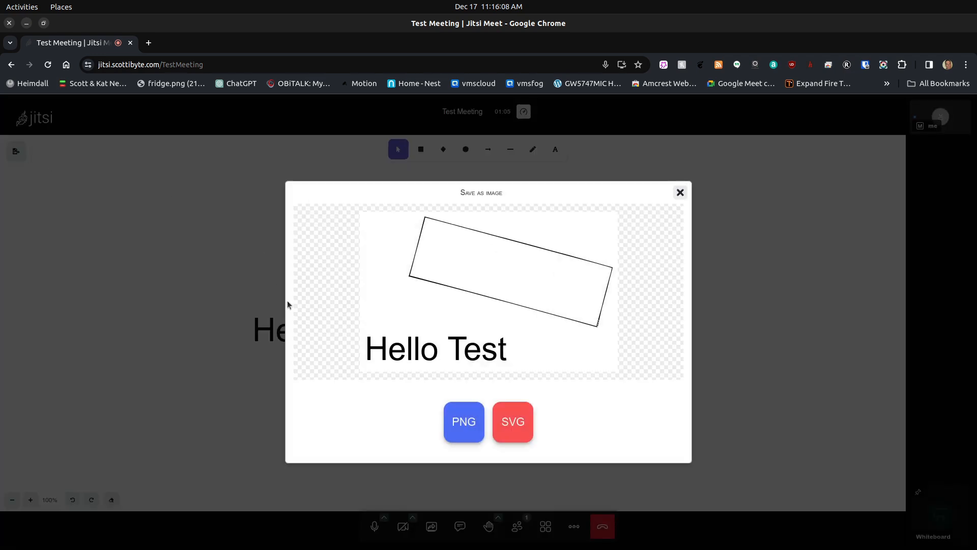
{"action": "mouse_move", "coordinate": [453, 458]}
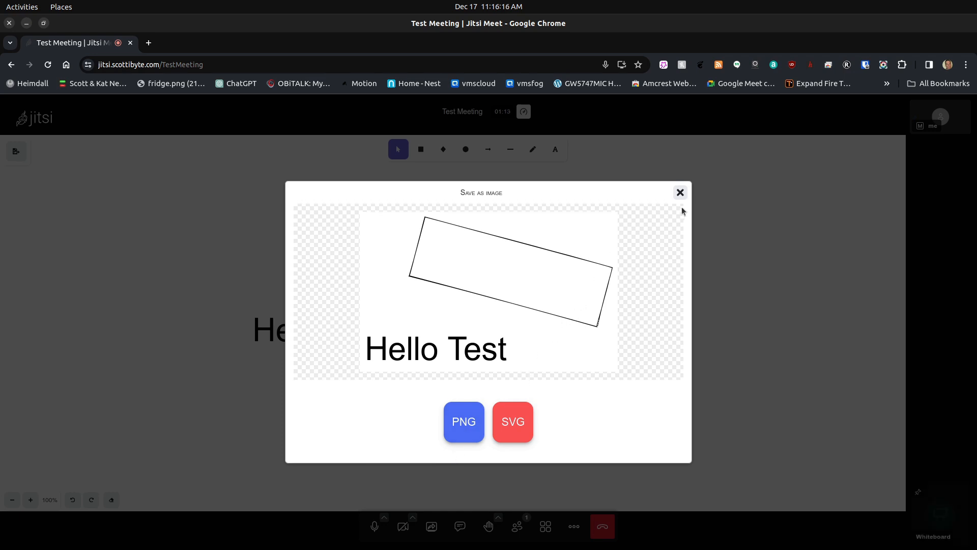
{"action": "left_click", "coordinate": [680, 192]}
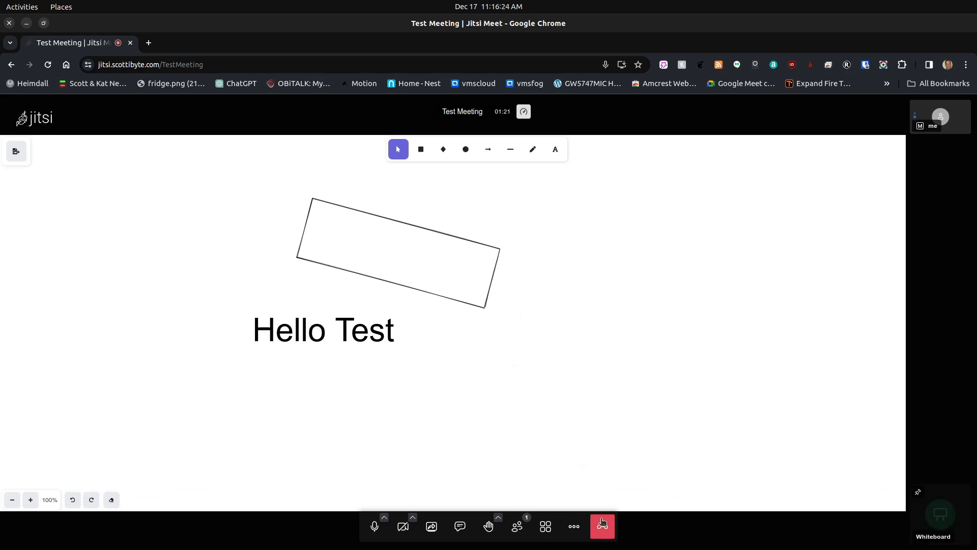
End TestMeeting for all participants, dismiss the notice, and join Testmeeting
{"action": "left_click", "coordinate": [602, 525]}
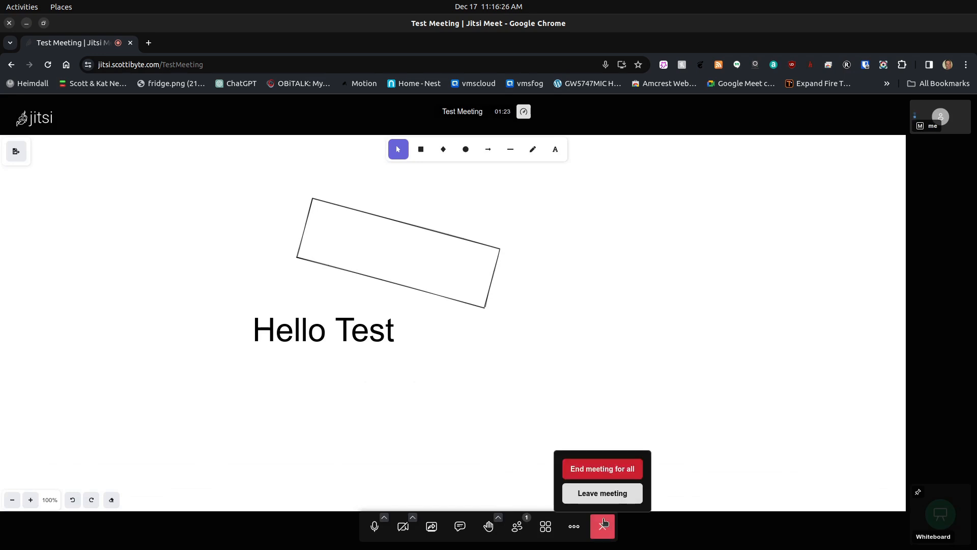
{"action": "left_click", "coordinate": [602, 468]}
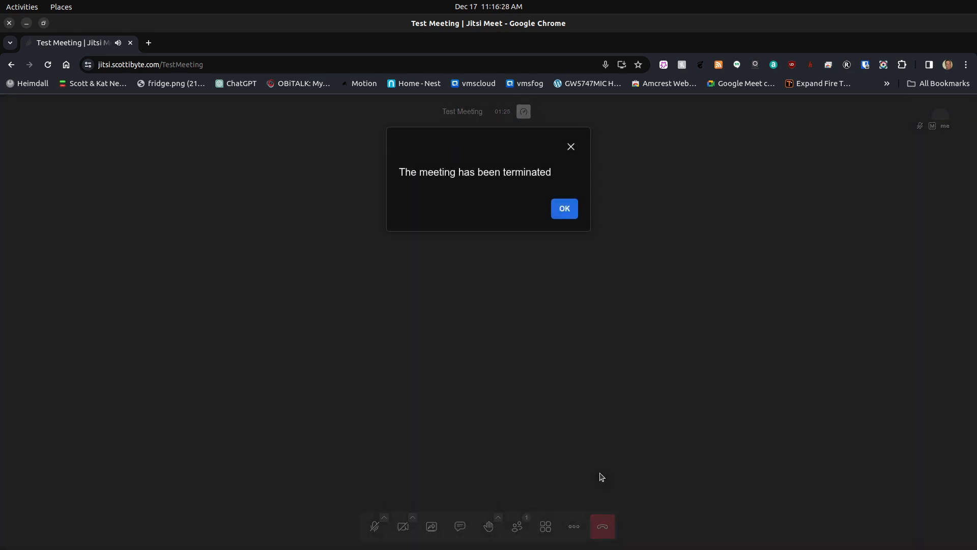
{"action": "left_click", "coordinate": [563, 208]}
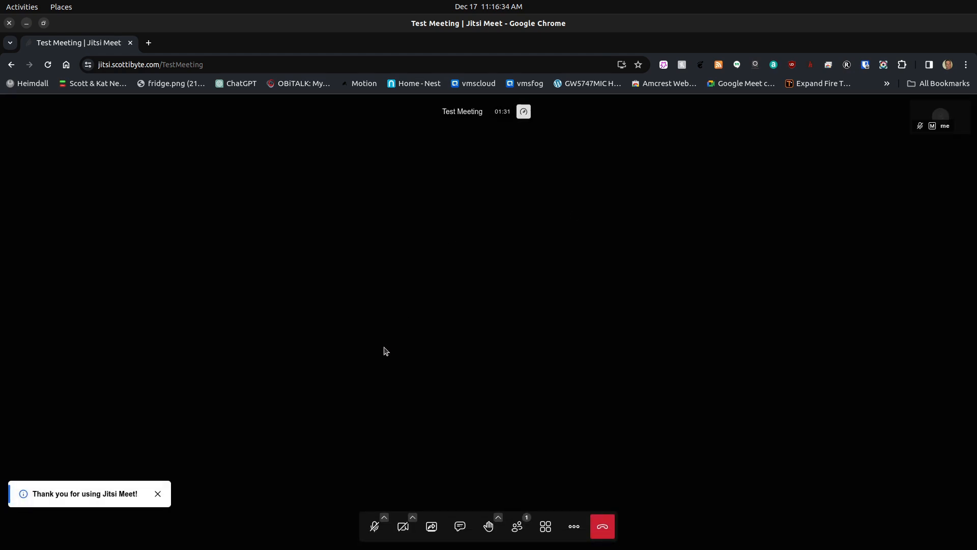
{"action": "left_click", "coordinate": [600, 525]}
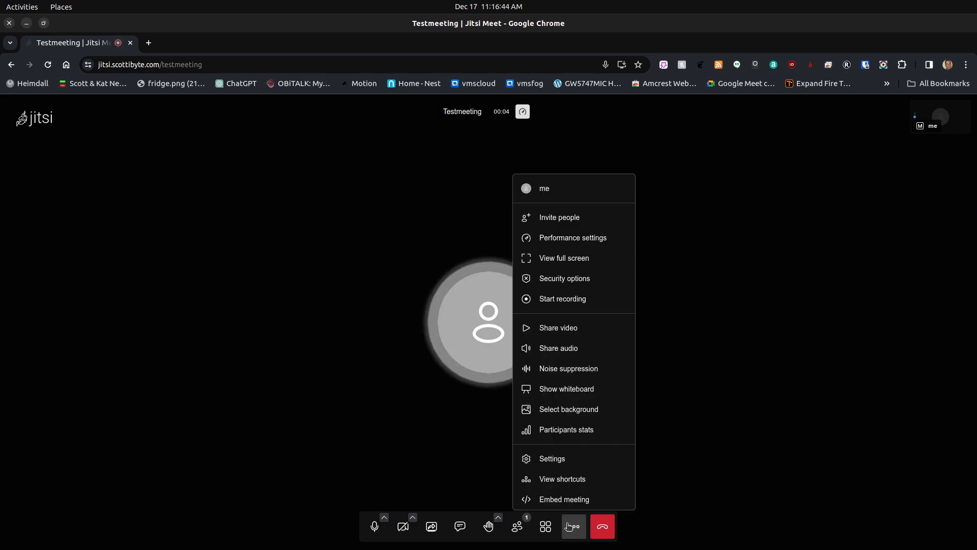
Show a blank whiteboard in the new Testmeeting room
{"action": "left_click", "coordinate": [566, 388]}
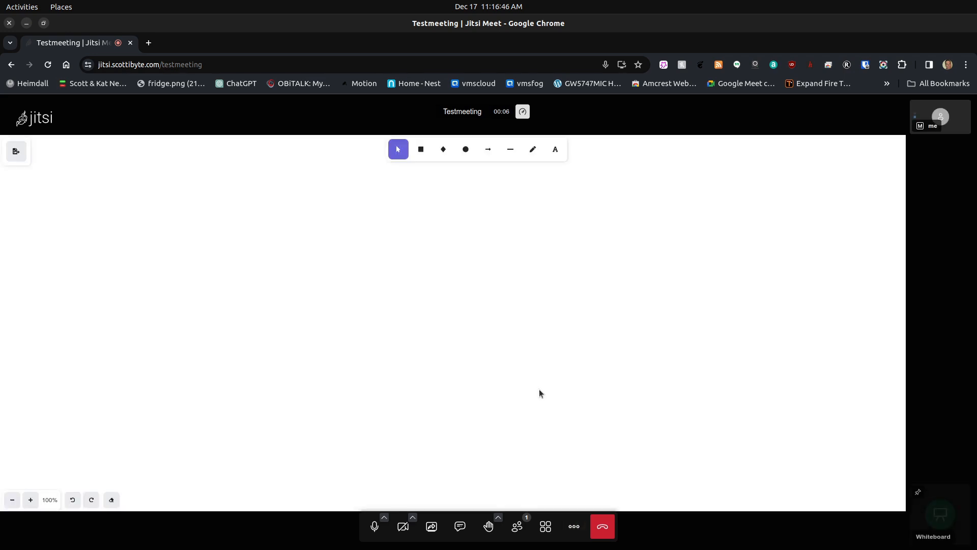
{"action": "mouse_move", "coordinate": [265, 285]}
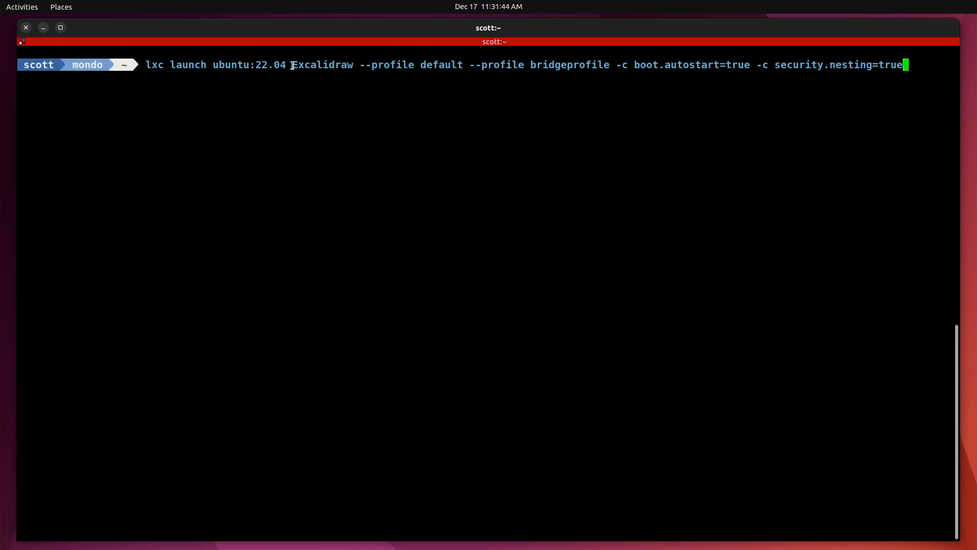
Launch Ubuntu 22.04 container Excalidraw with bridgeprofile, autostart and nesting enabled
{"action": "double_click", "coordinate": [322, 64]}
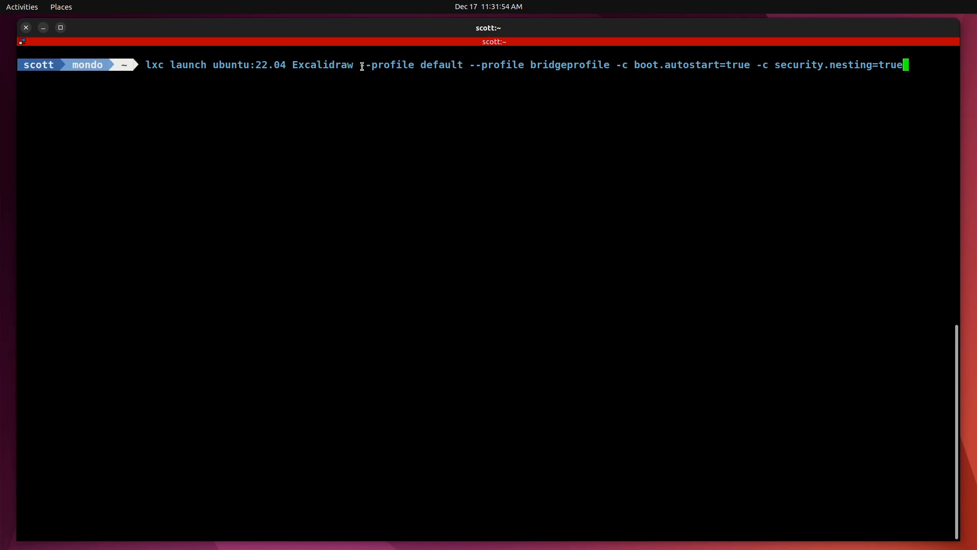
{"action": "left_click_drag", "start_coordinate": [364, 65], "coordinate": [460, 65]}
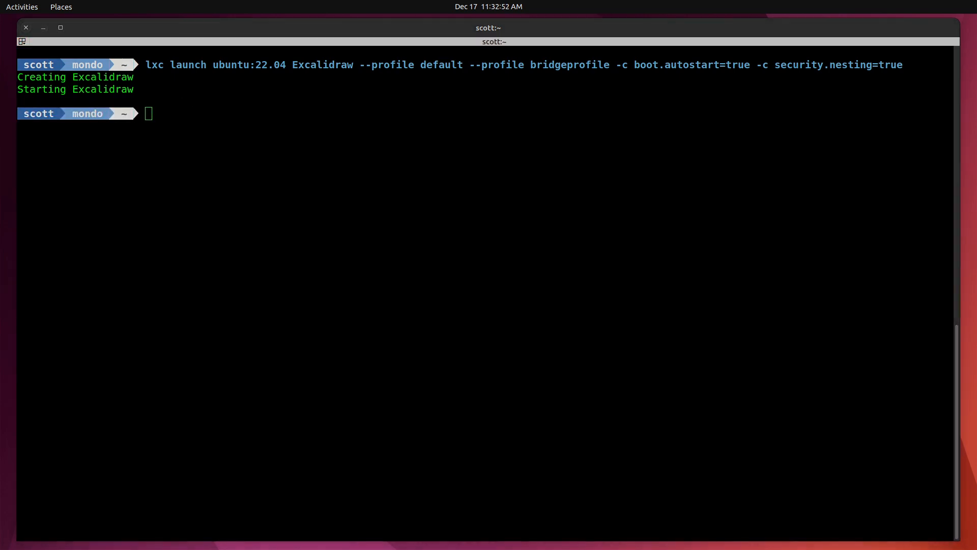
Open a root shell in the Excalidraw container and run apt update && apt upgrade -y
{"action": "type", "text": "l"}
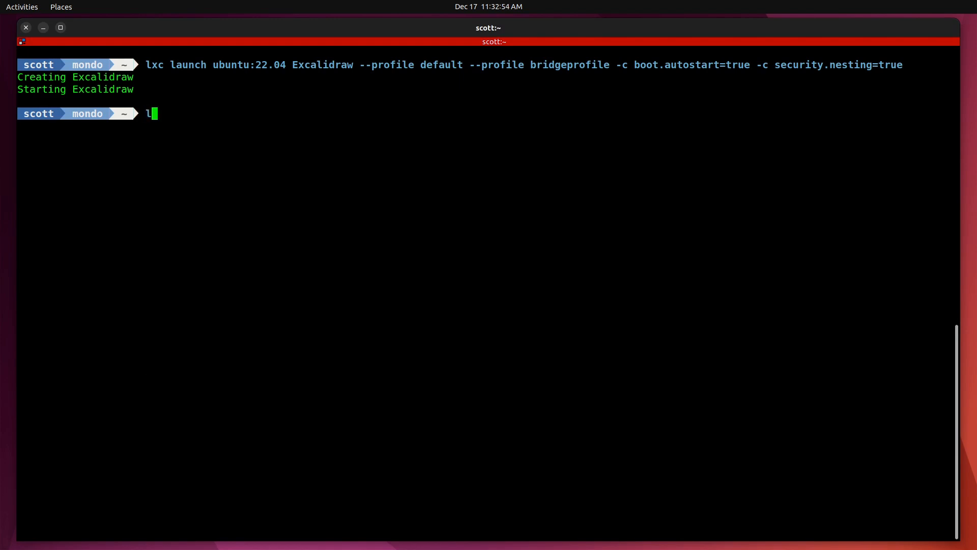
{"action": "type", "text": "xc shell"}
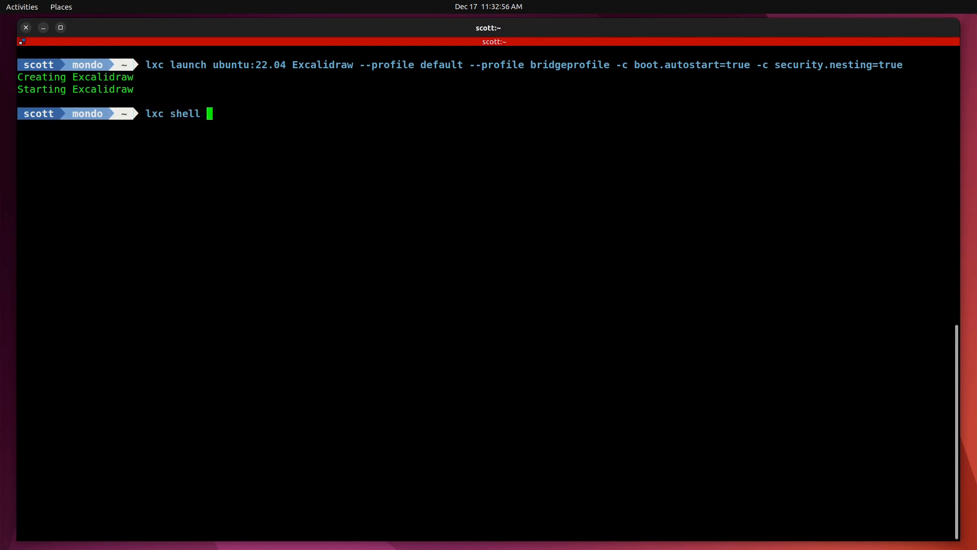
{"action": "type", "text": "Exc"}
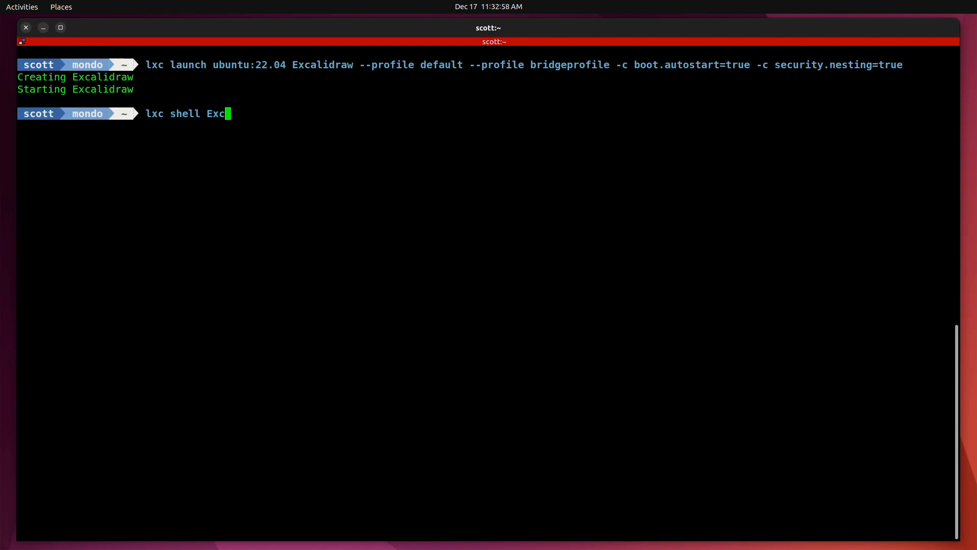
{"action": "type", "text": "alidraw"}
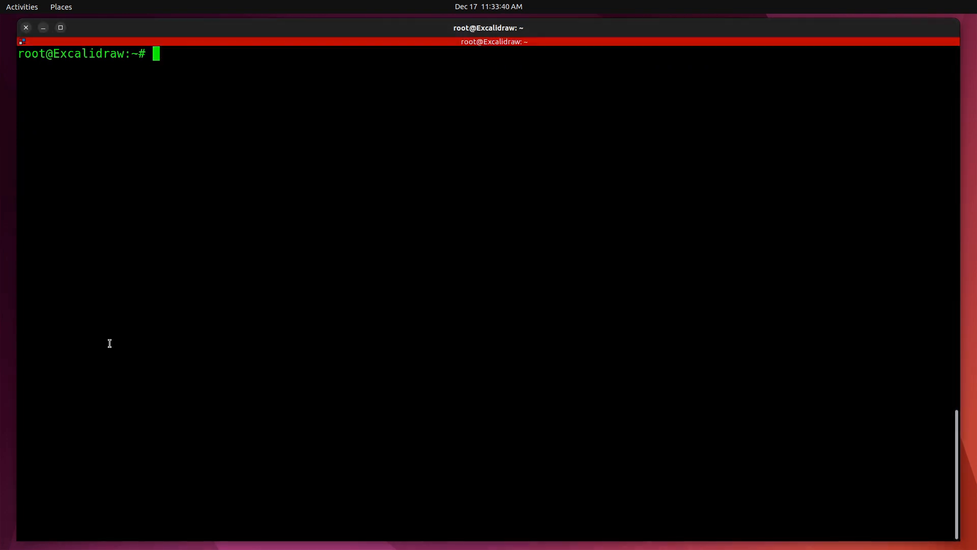
{"action": "type", "text": "apt update && apt upgrade -y"}
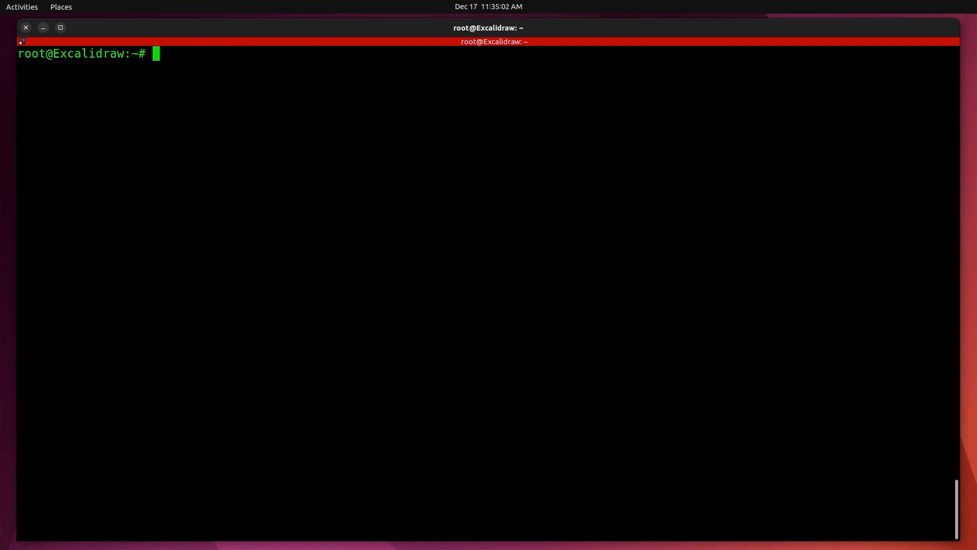
Add user 'scott' with default details, then install Docker via the get.docker.com script
{"action": "type", "text": "add"}
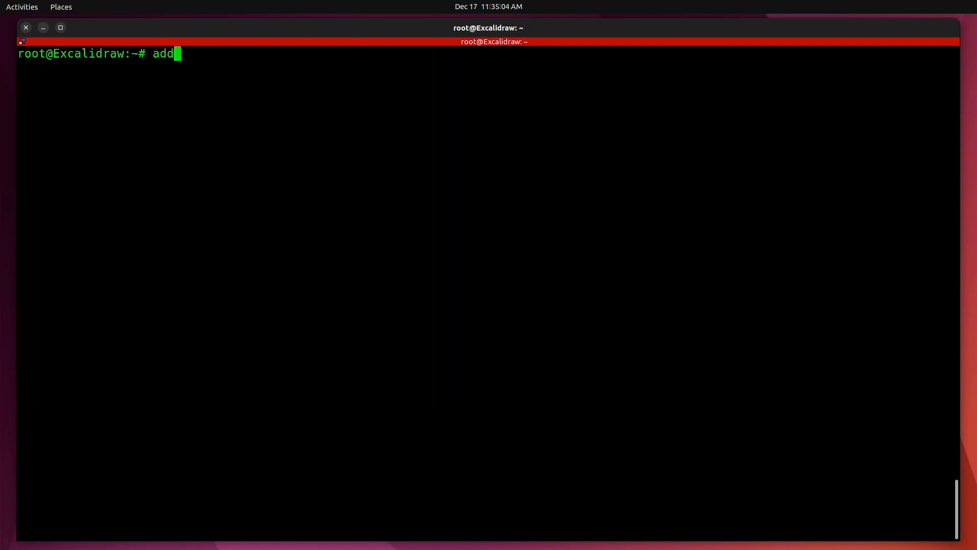
{"action": "type", "text": "user scott"}
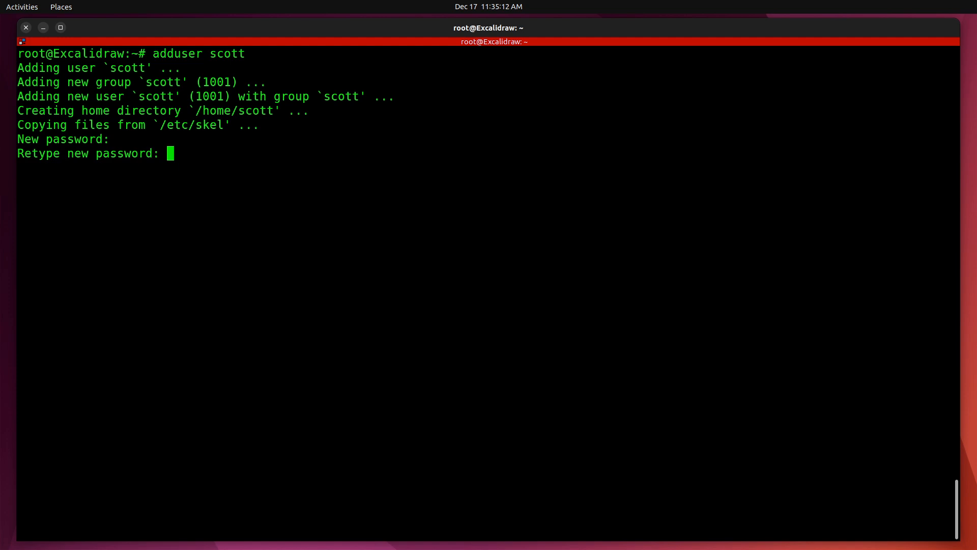
{"action": "key", "text": "Return"}
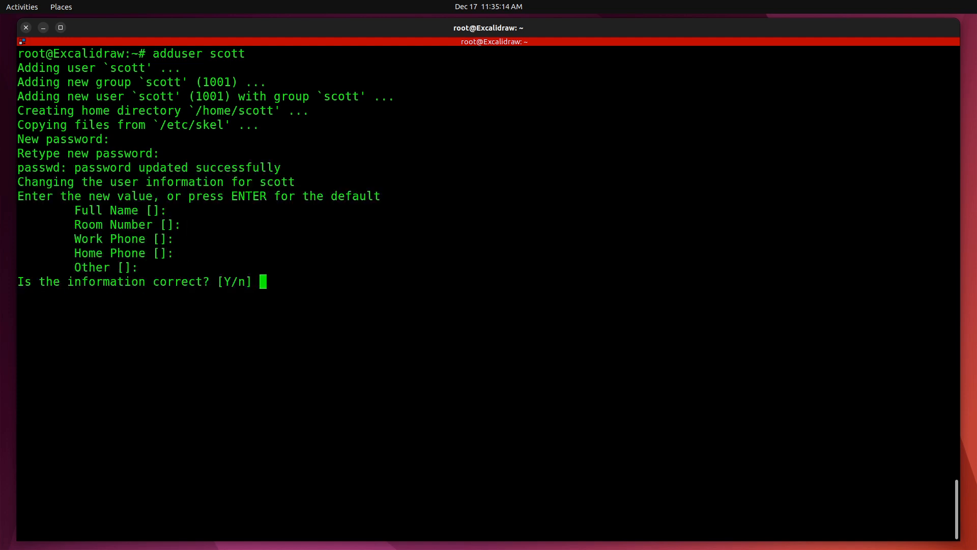
{"action": "key", "text": "Return"}
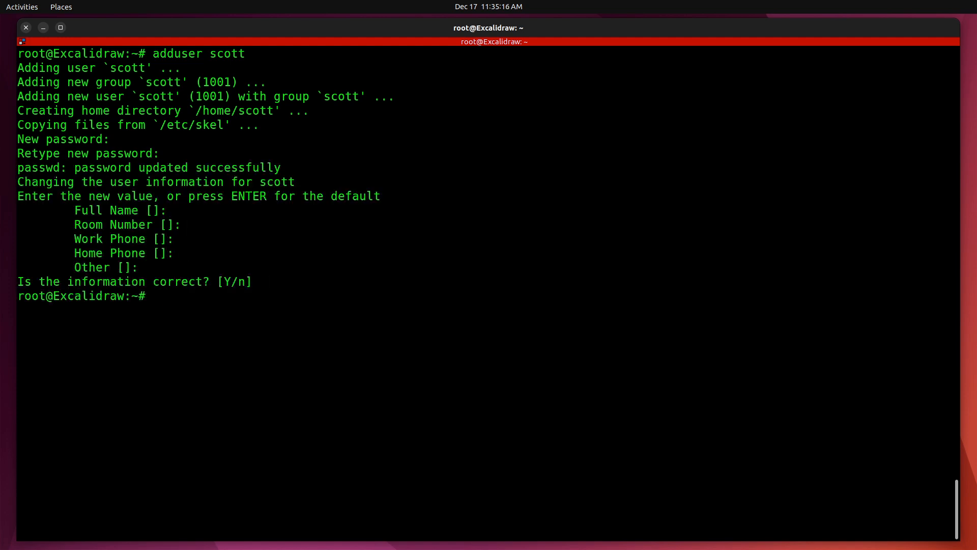
{"action": "type", "text": "curl -sSL https://get.docker.com | sh"}
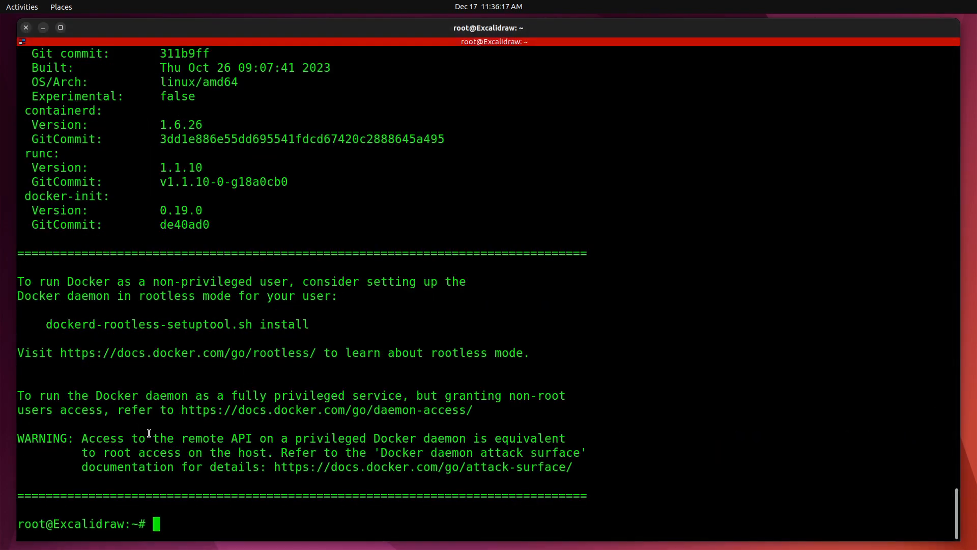
Install docker-compose with apt install docker-compose -y
{"action": "type", "text": "apt install"}
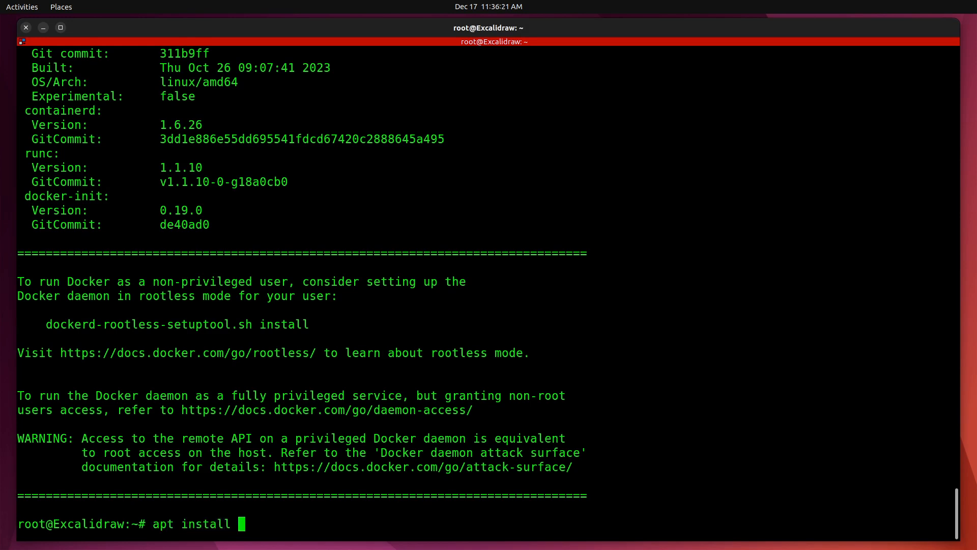
{"action": "type", "text": "docker-"}
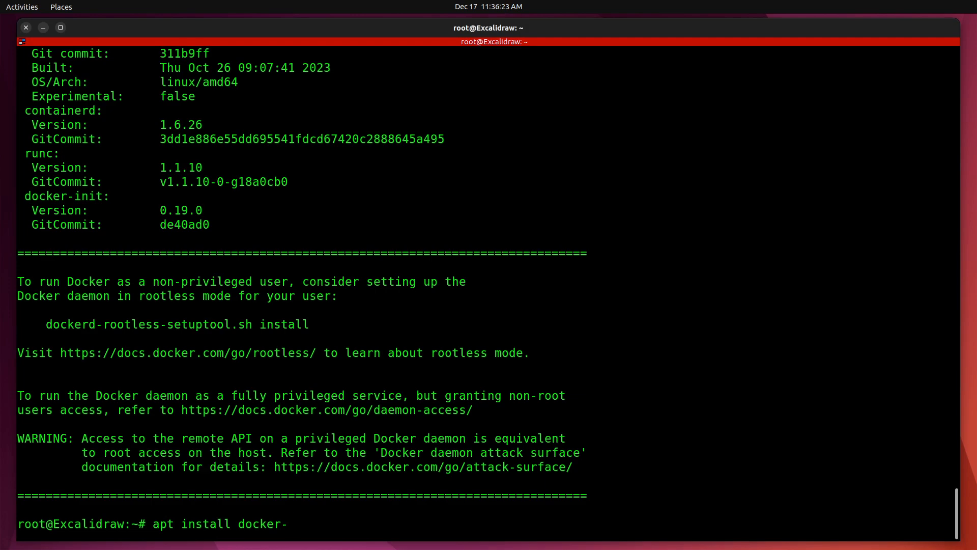
{"action": "type", "text": "compose -"}
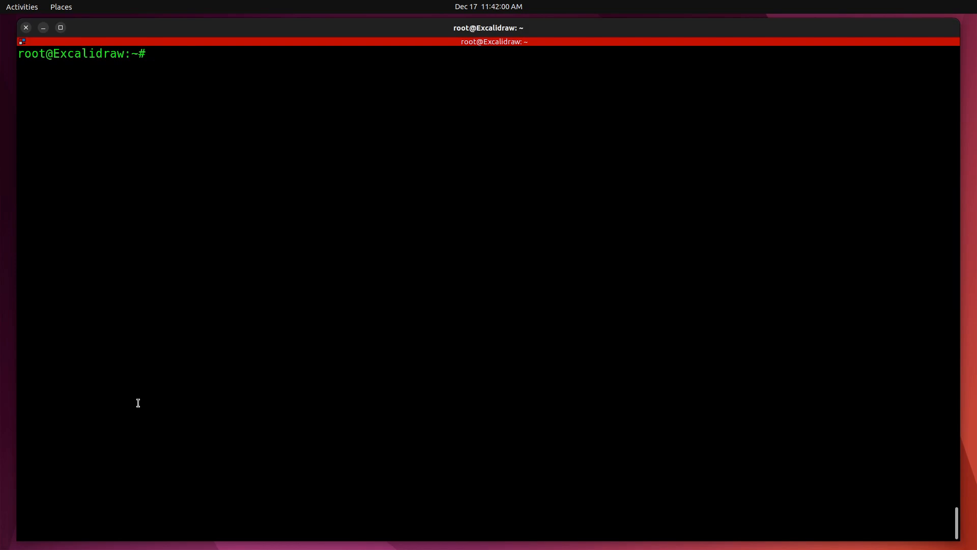
Add the user to the sudo and docker groups with usermod, then su into that account
{"action": "type", "text": "us"}
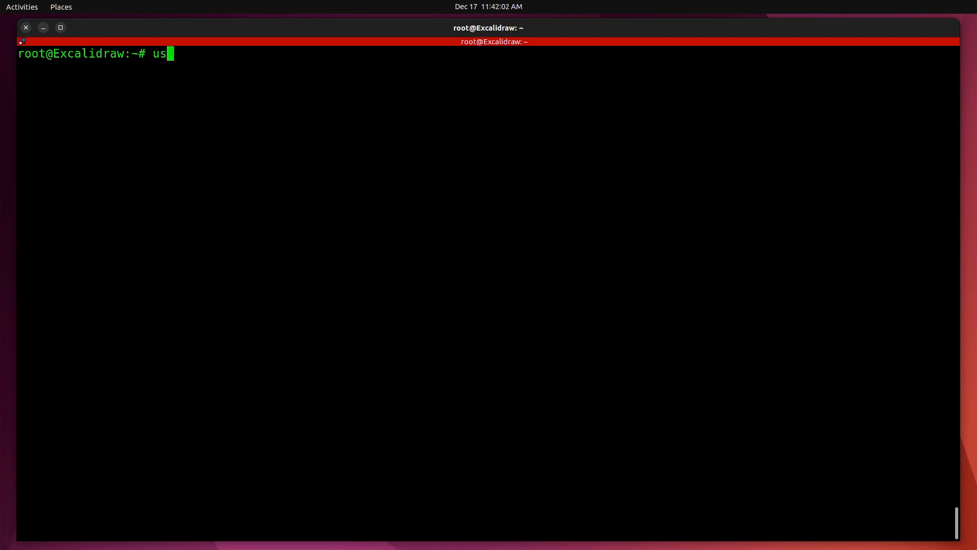
{"action": "type", "text": "ermod -a"}
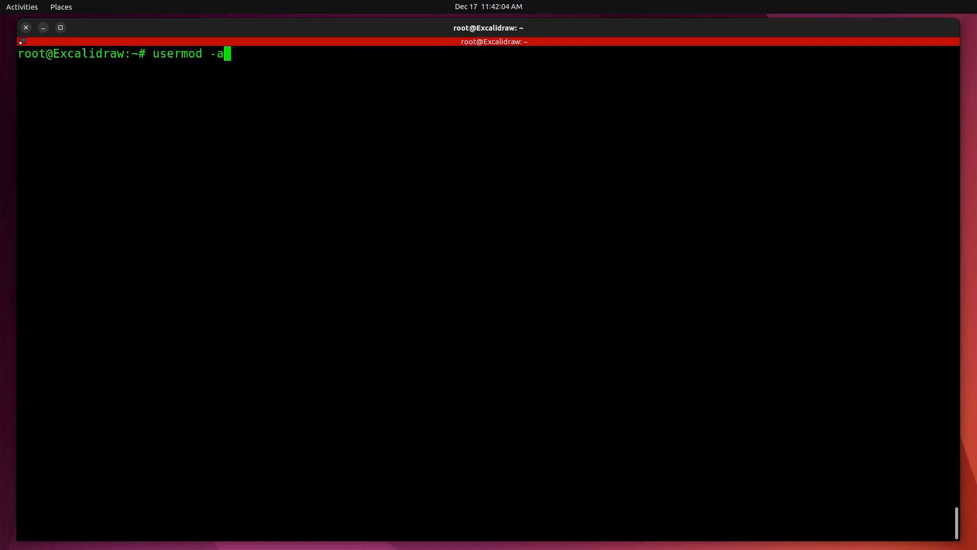
{"action": "type", "text": "G sudo scott"}
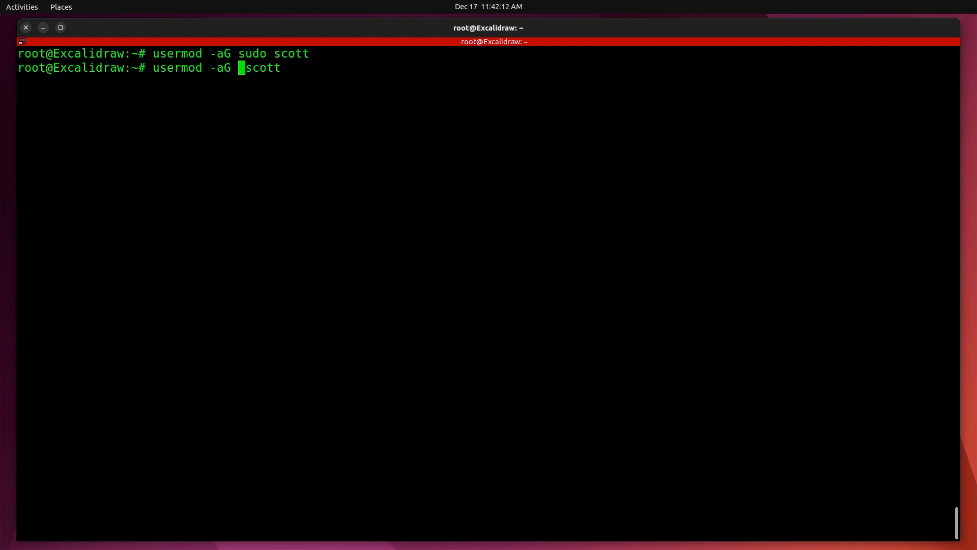
{"action": "type", "text": "docker"}
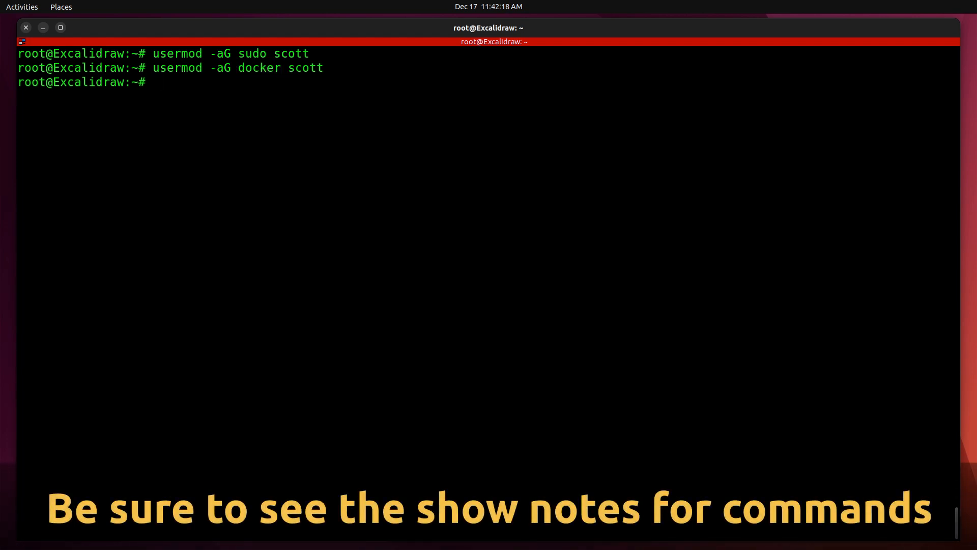
{"action": "type", "text": "su - s"}
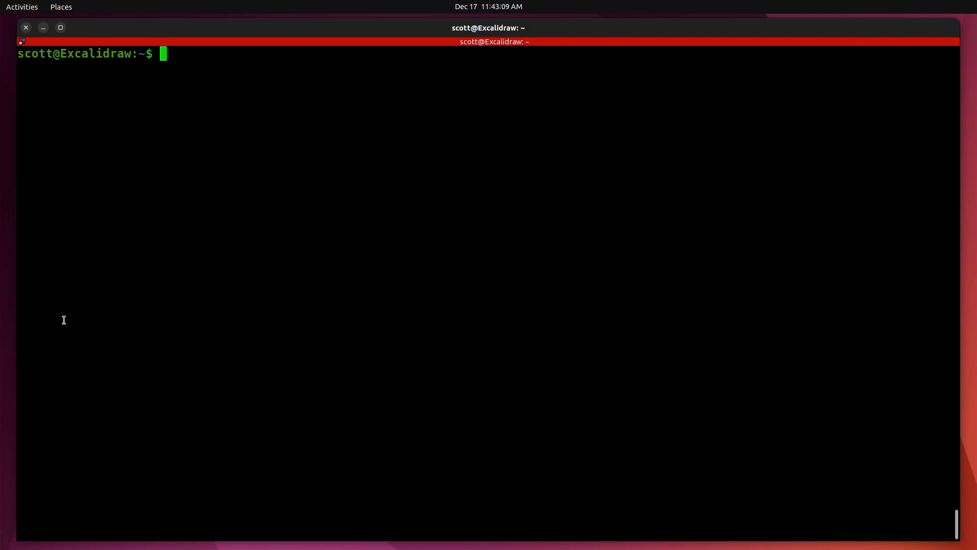
Clone jitsi/excalidraw-backend from GitHub, list files, and cd into excalidraw-backend
{"action": "type", "text": "git clone https://github.com/jitsi/excalidraw-backend.git"}
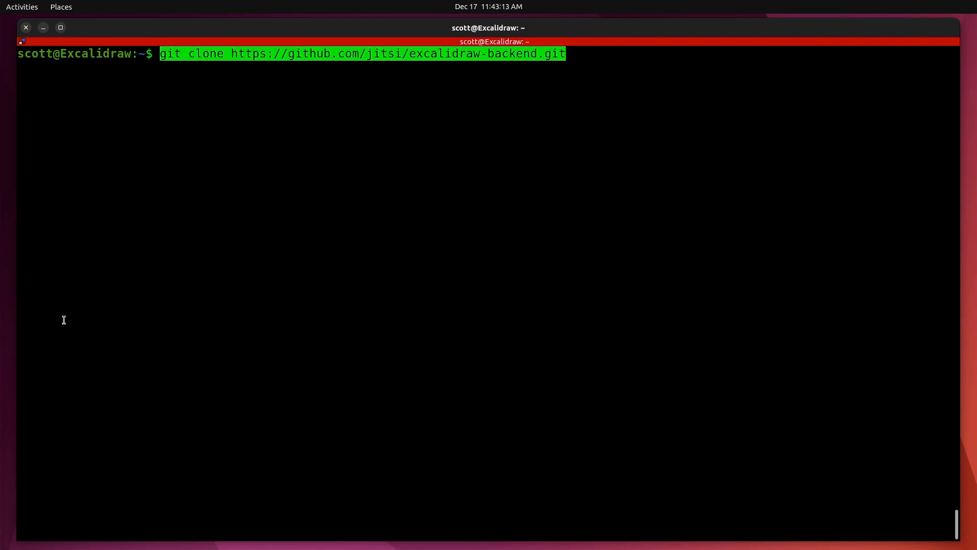
{"action": "key", "text": "Return"}
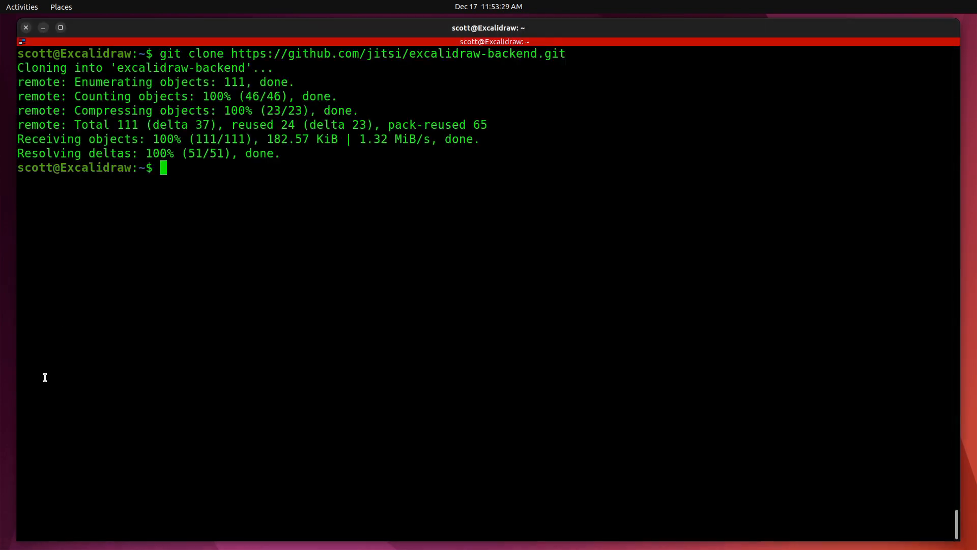
{"action": "type", "text": "ls"}
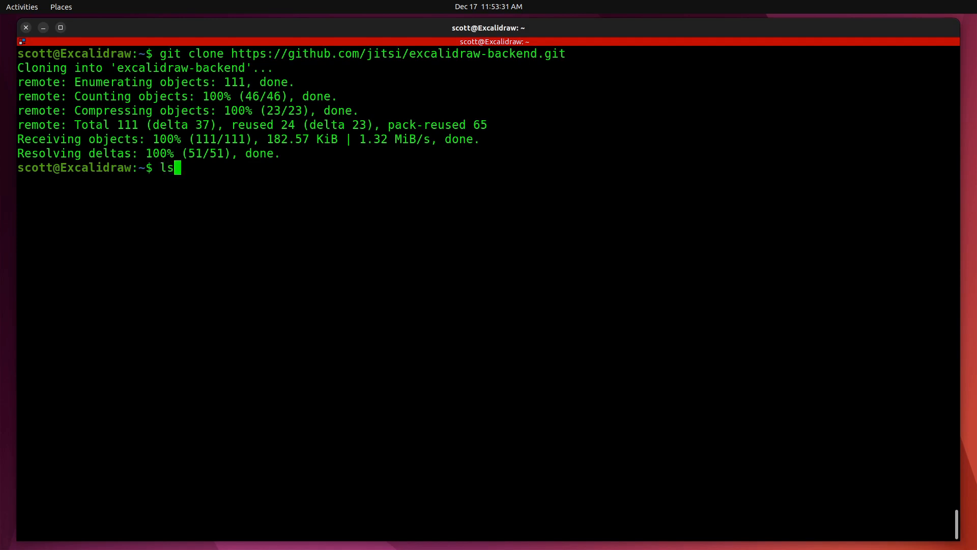
{"action": "type", "text": "cd"}
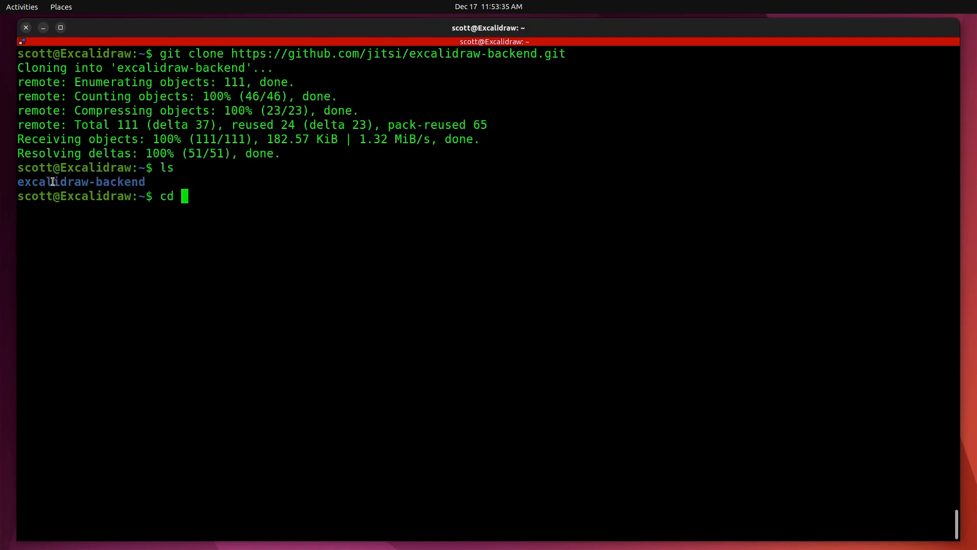
{"action": "right_click", "coordinate": [53, 184]}
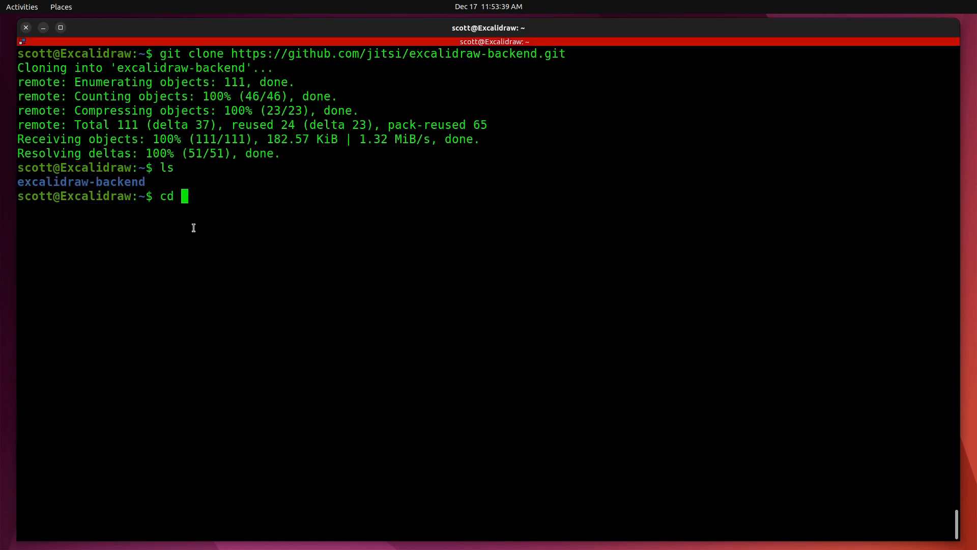
{"action": "type", "text": "excalidraw-backend"}
{"action": "type", "text": "ls"}
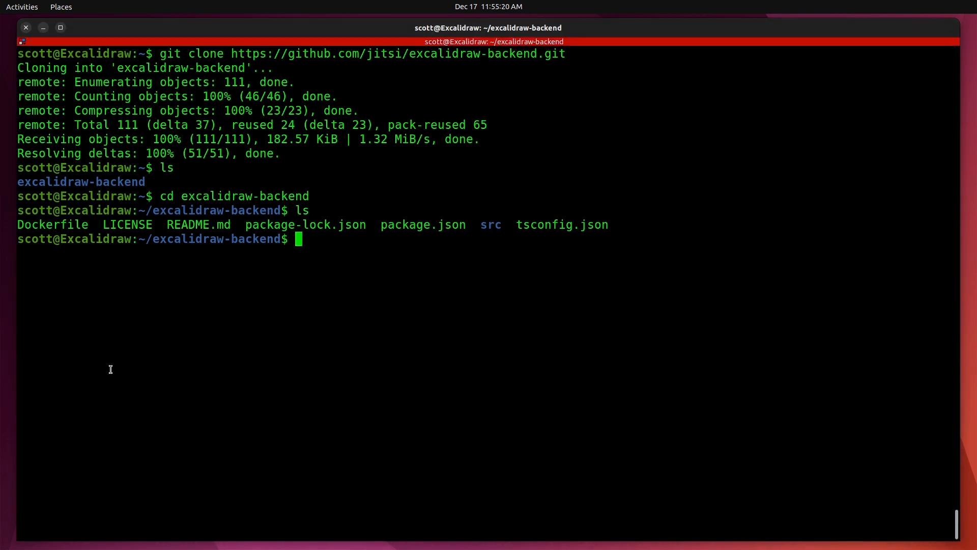
{"action": "type", "text": "nano"}
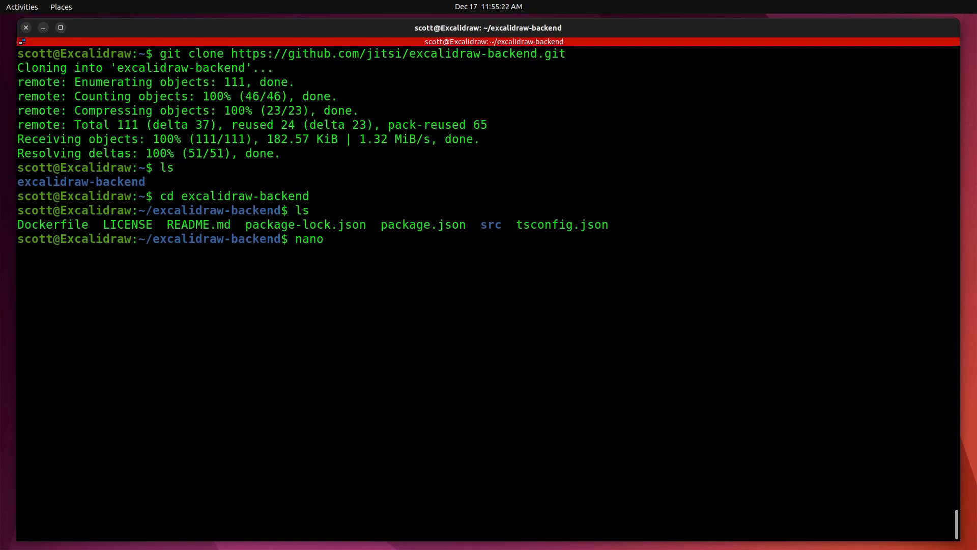
Write the excalidraw service with port 80:80 into docker-compose.yml in nano and save
{"action": "type", "text": "docker-"}
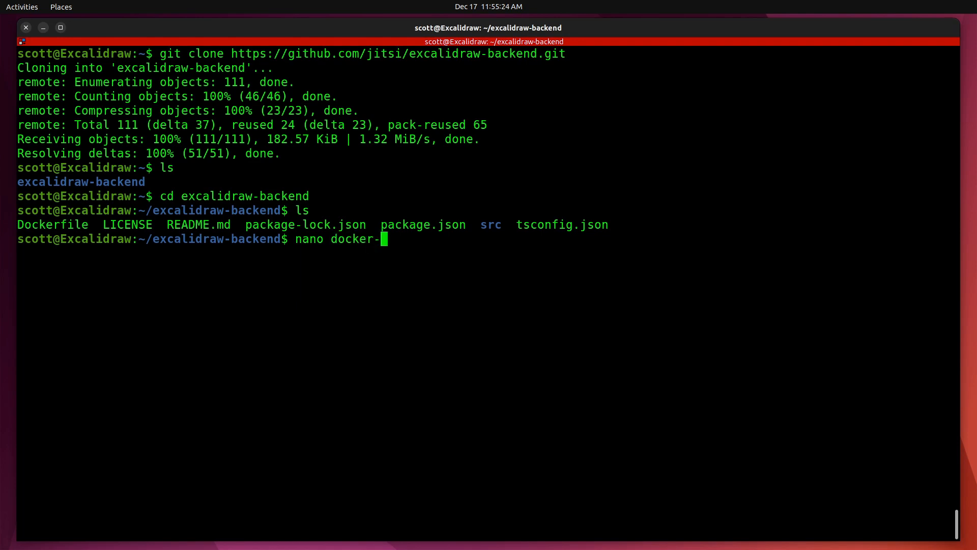
{"action": "type", "text": "compose"}
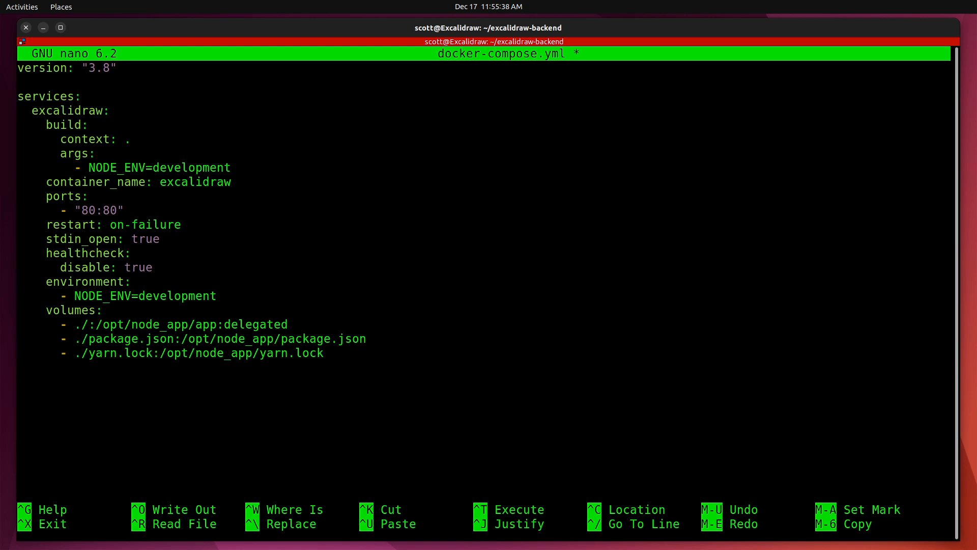
{"action": "key", "text": "ctrl+o"}
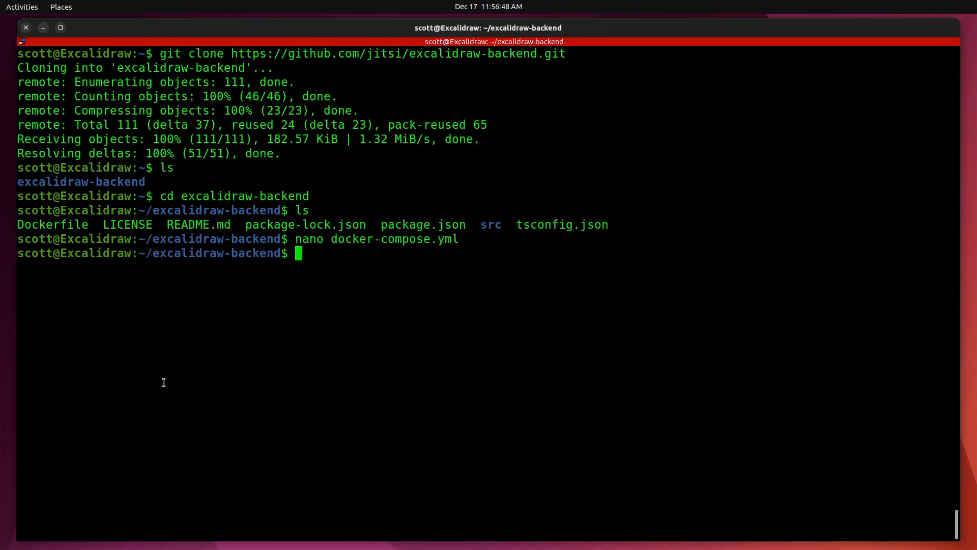
Run docker-compose up --build -d to build and start the excalidraw container
{"action": "type", "text": "docker-compose up --build -d"}
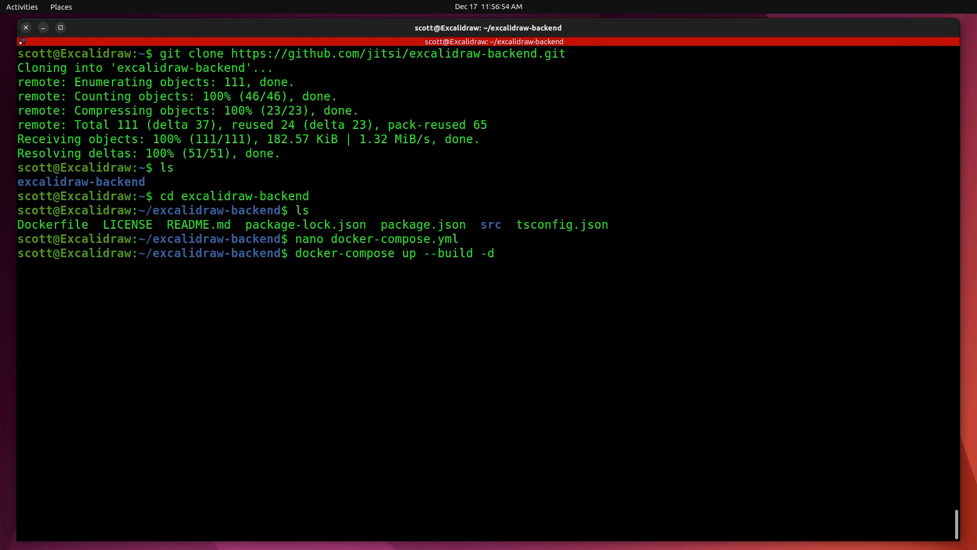
{"action": "key", "text": "Return"}
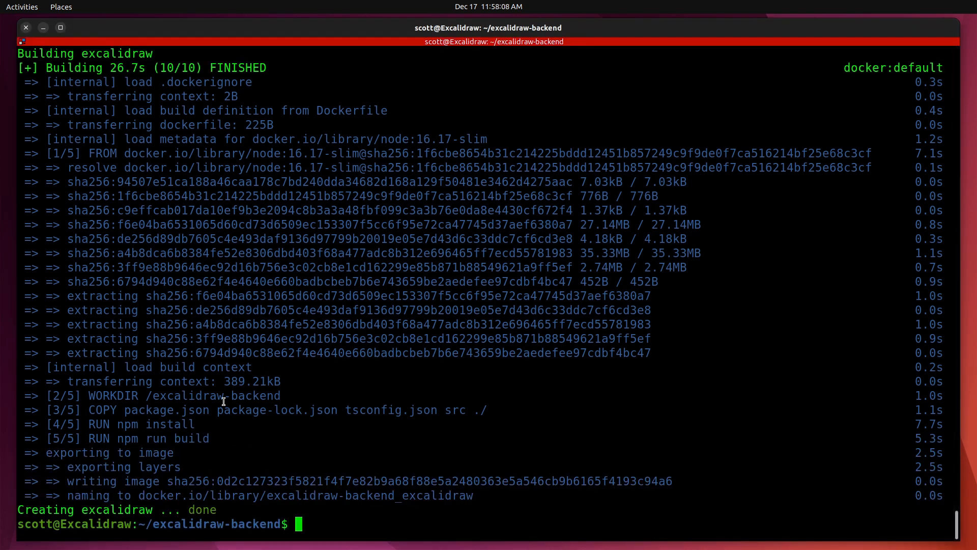
Run docker ps to see excalidraw on port 80, then ip a for addresses
{"action": "type", "text": "do"}
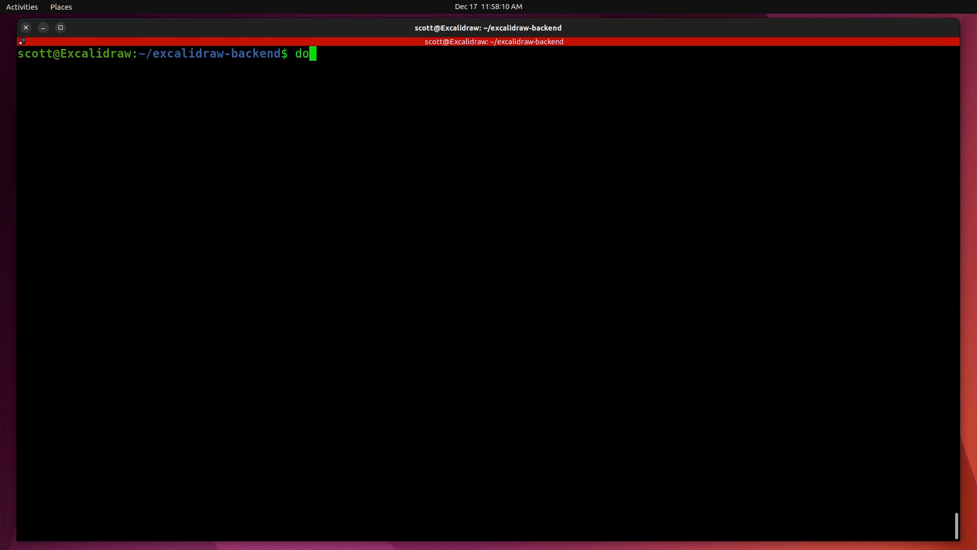
{"action": "type", "text": "cker"}
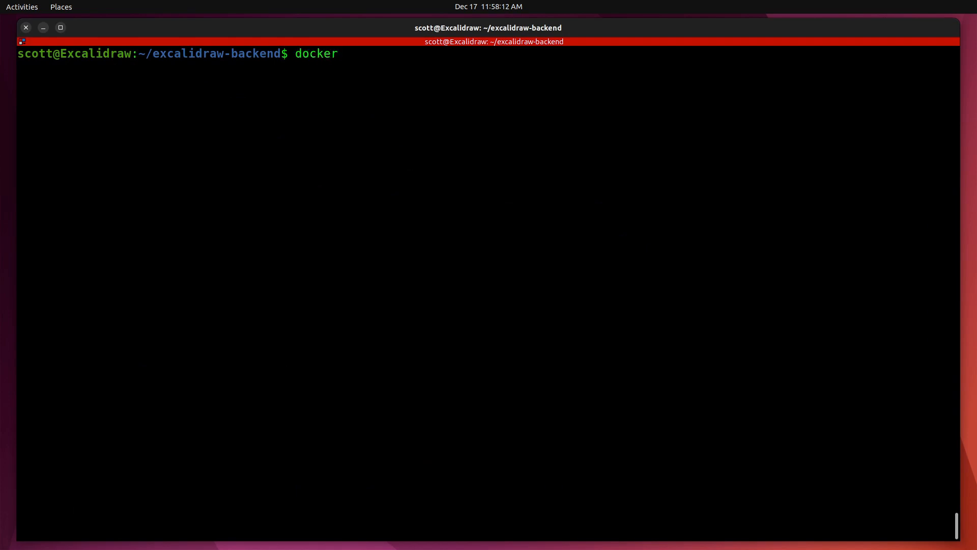
{"action": "type", "text": "ps"}
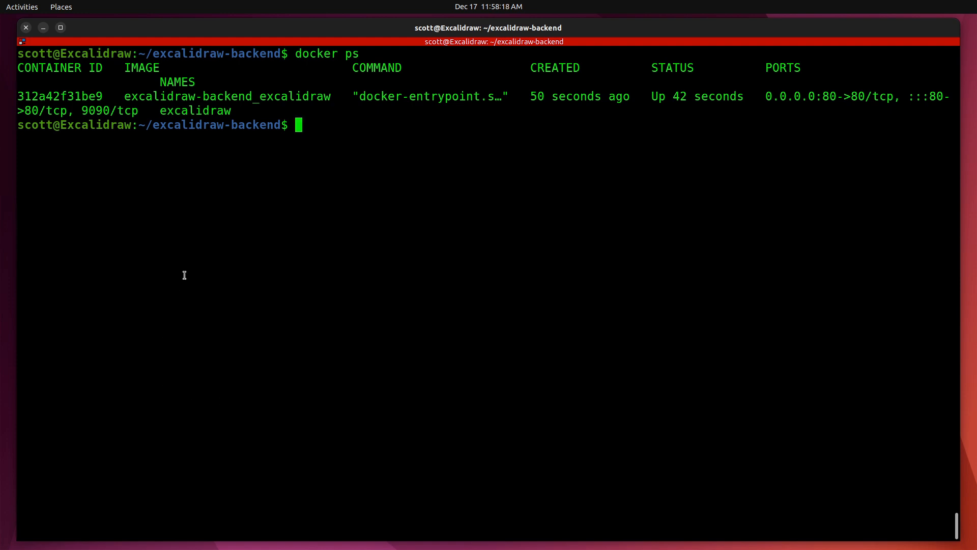
{"action": "type", "text": "ip a"}
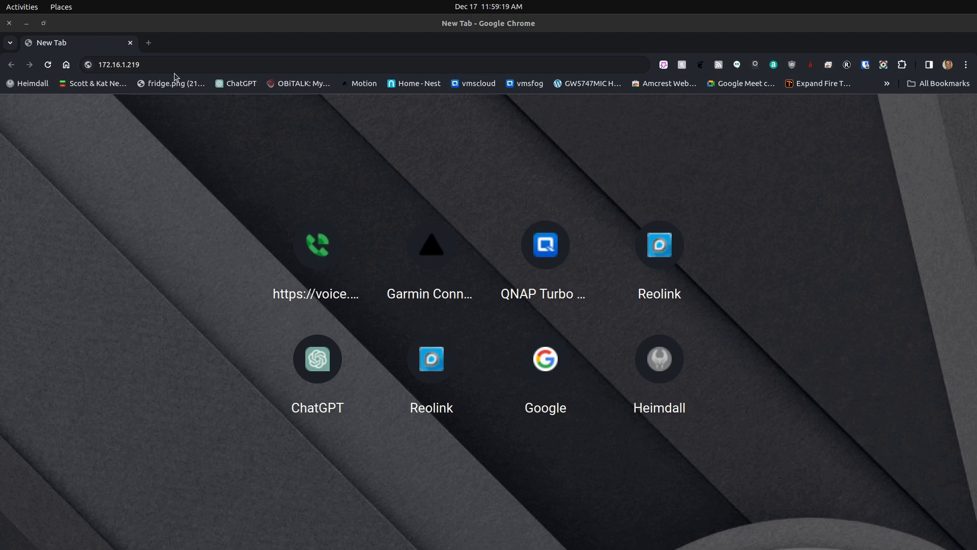
Open 172.16.1.219 in a new Chrome tab to test the backend
{"action": "left_click", "coordinate": [186, 64]}
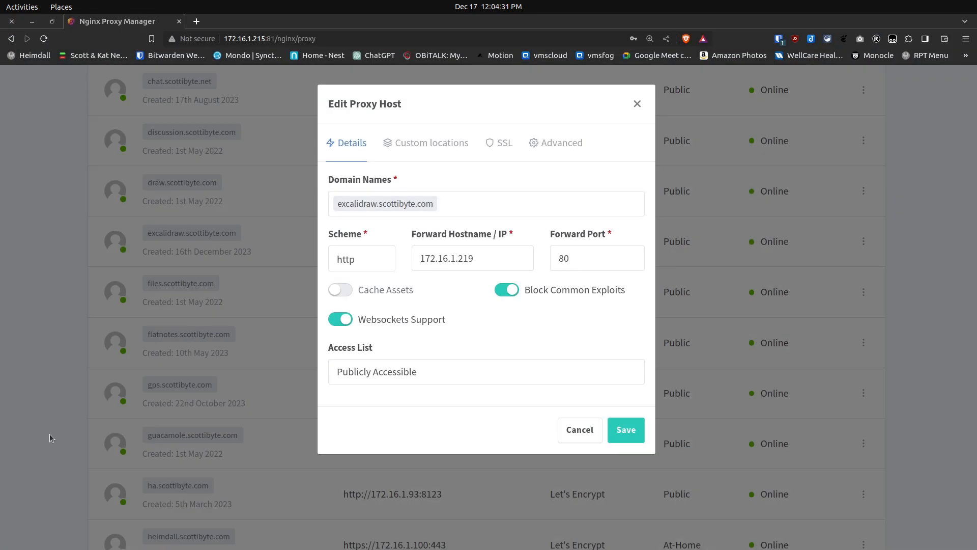
{"action": "mouse_move", "coordinate": [73, 393]}
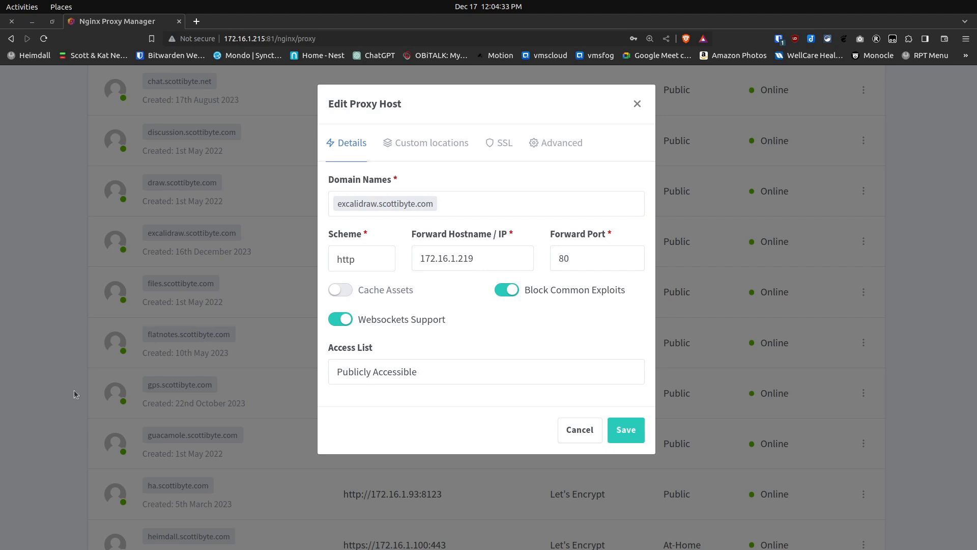
{"action": "mouse_move", "coordinate": [189, 284]}
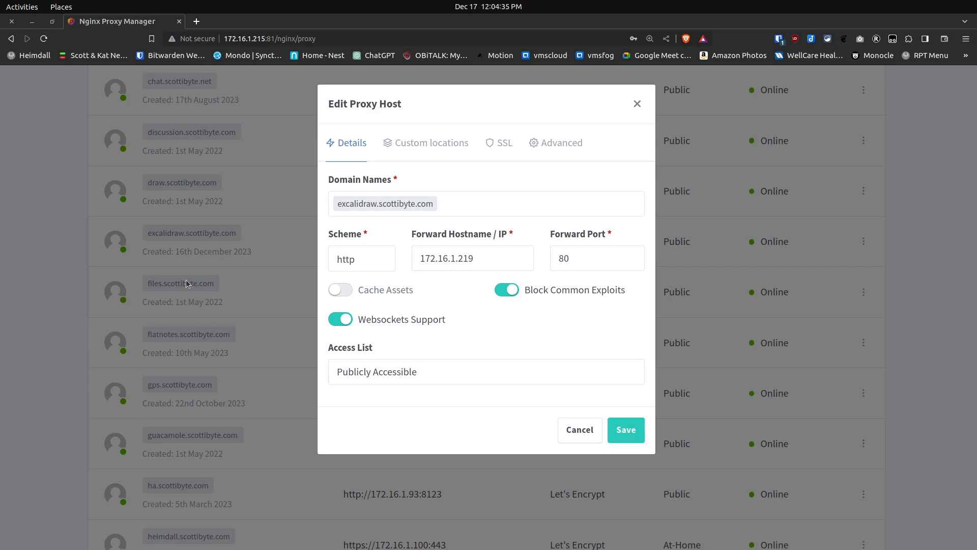
{"action": "mouse_move", "coordinate": [195, 263]}
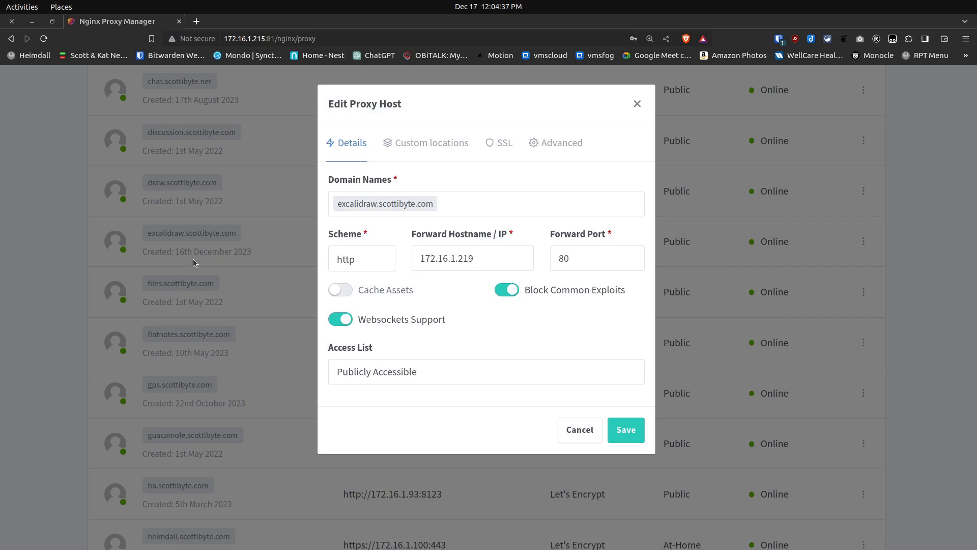
{"action": "mouse_move", "coordinate": [196, 258]}
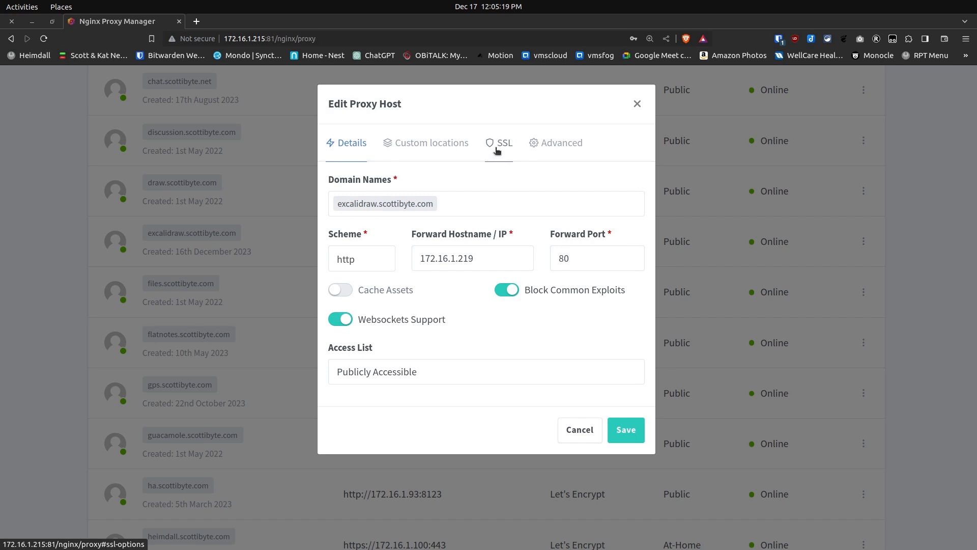
Check the excalidraw.scottibyte.com certificate with Force SSL, then close the Edit Proxy Host dialog
{"action": "left_click", "coordinate": [503, 142]}
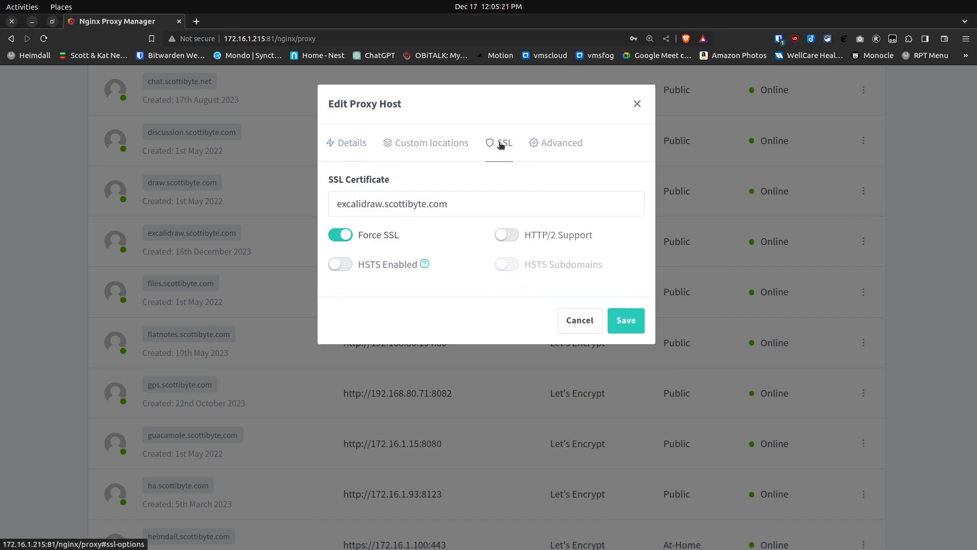
{"action": "left_click", "coordinate": [503, 142]}
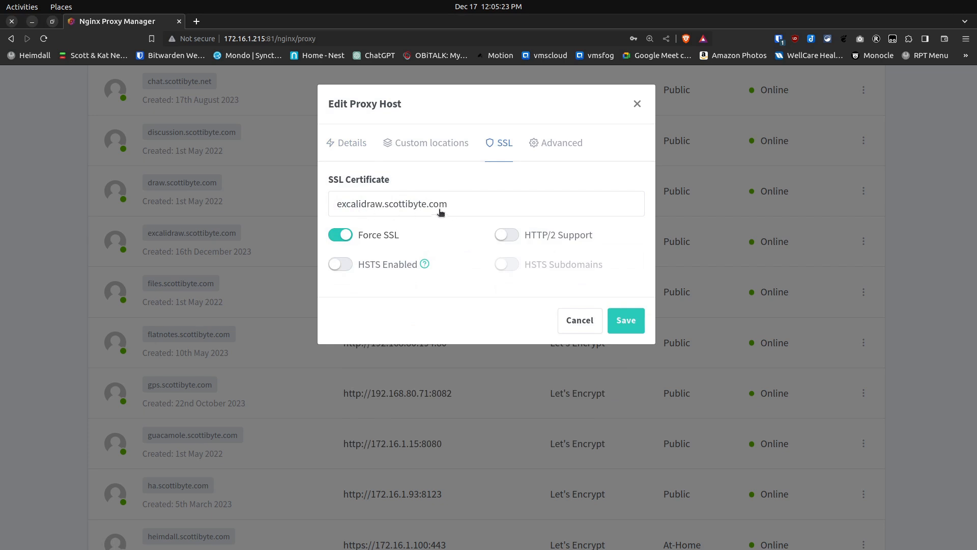
{"action": "mouse_move", "coordinate": [361, 233]}
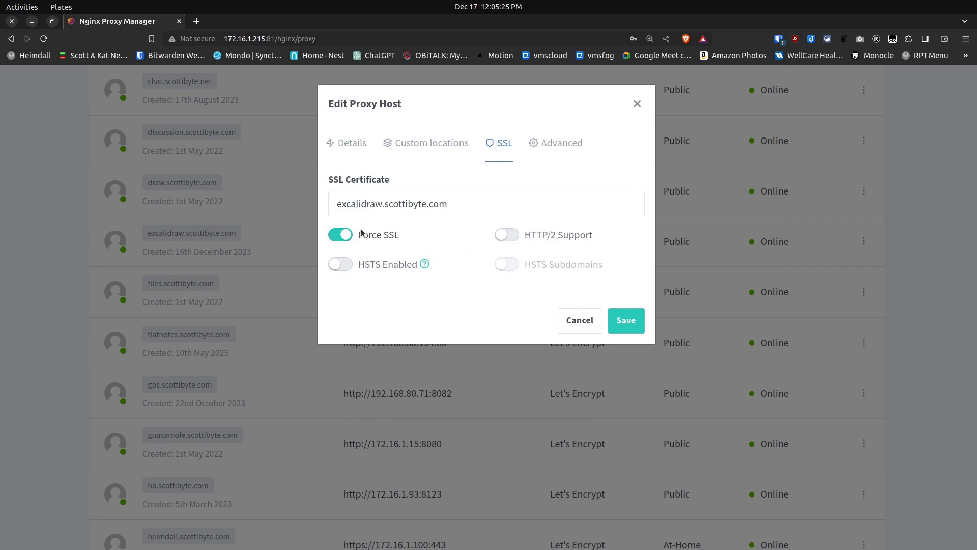
{"action": "mouse_move", "coordinate": [386, 245]}
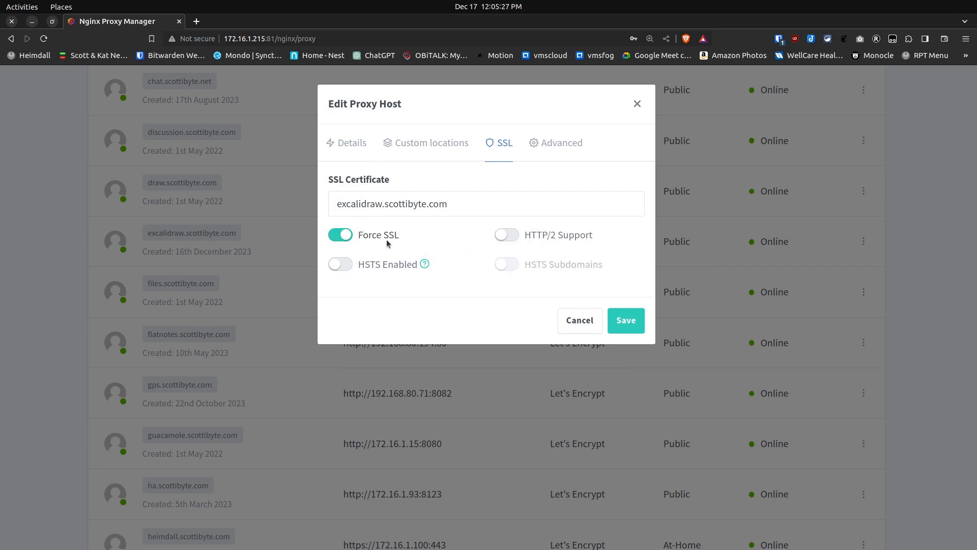
{"action": "mouse_move", "coordinate": [196, 289]}
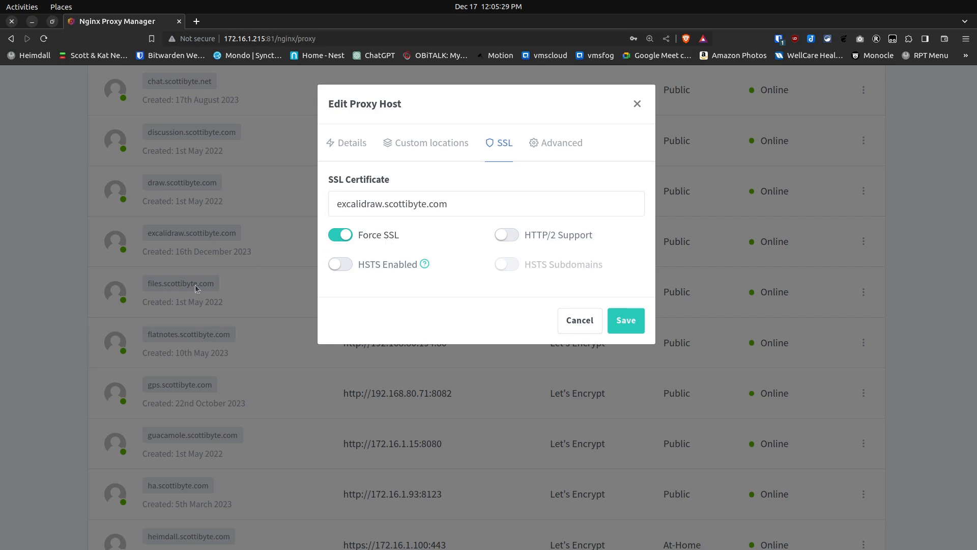
{"action": "left_click", "coordinate": [625, 321]}
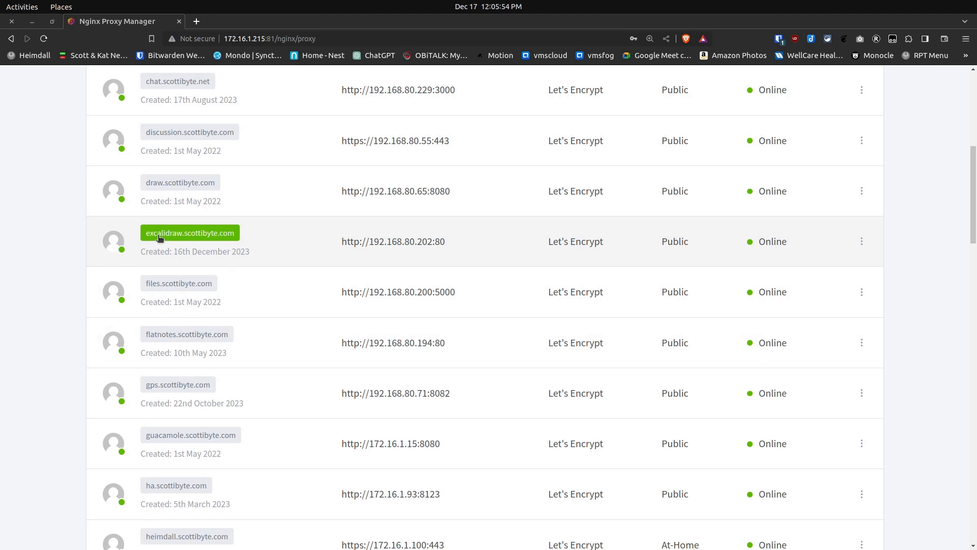
{"action": "left_click", "coordinate": [189, 233]}
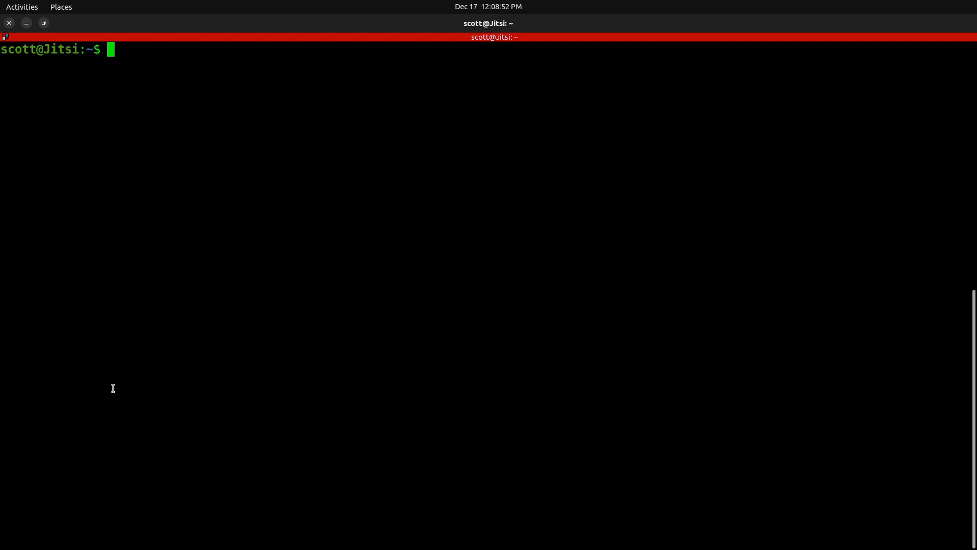
Run sudo nano on /etc/jitsi/meet/jitsi.scottibyte.com-config.js and enter the password
{"action": "type", "text": "sudo nano /etc/jitsi/meet/jitsi.scottibyte.com-config.js"}
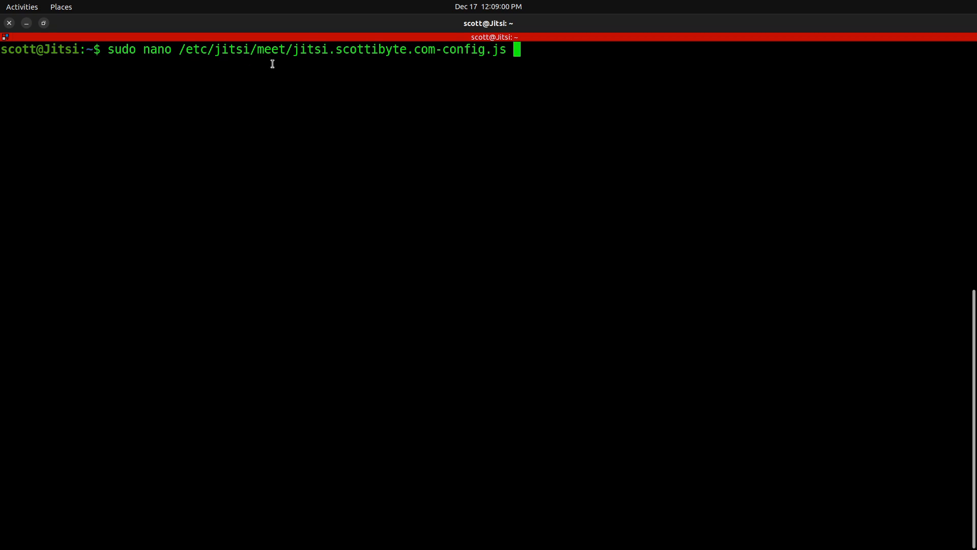
{"action": "mouse_move", "coordinate": [294, 49]}
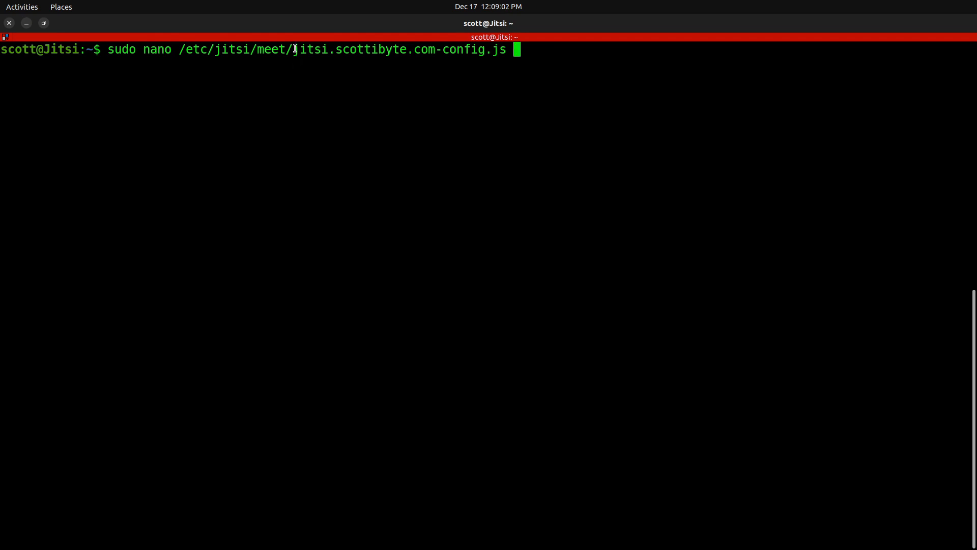
{"action": "double_click", "coordinate": [310, 49]}
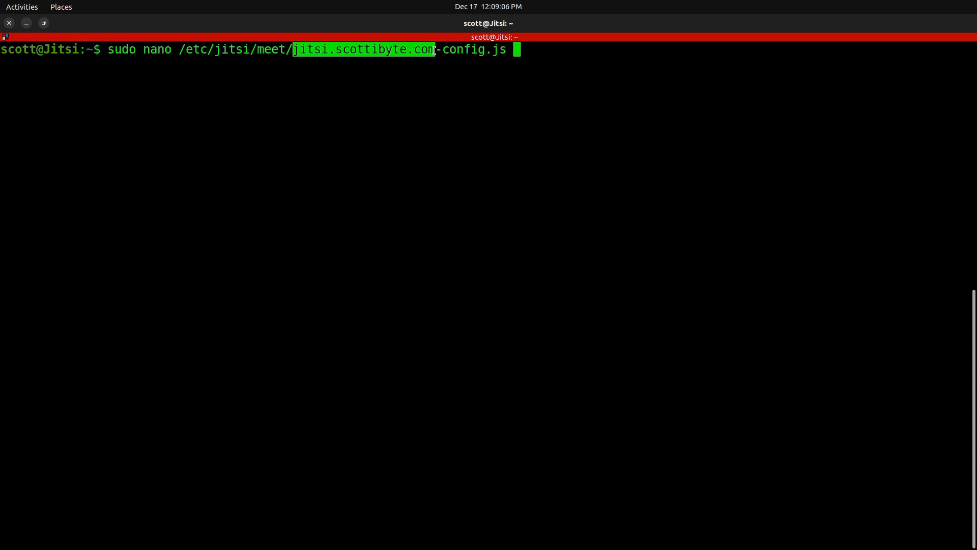
{"action": "mouse_move", "coordinate": [444, 72]}
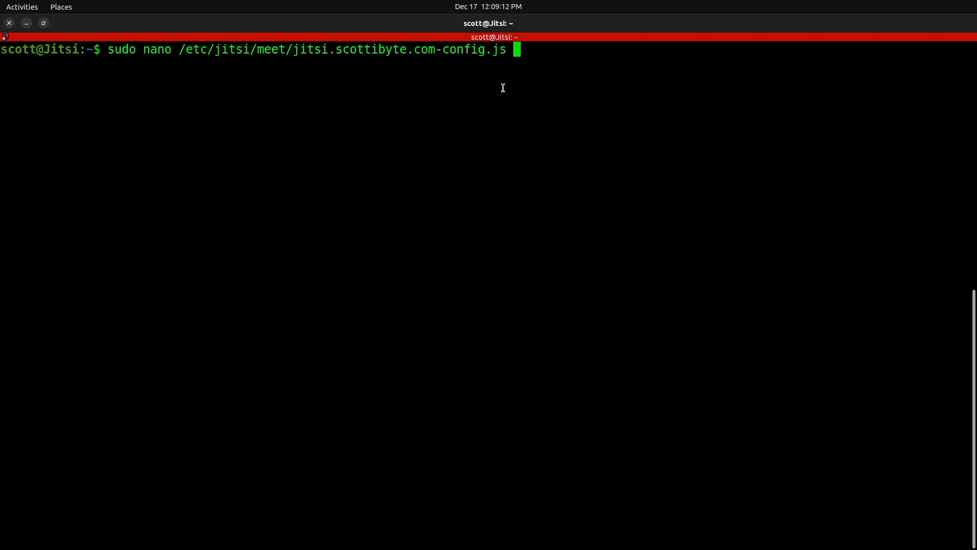
{"action": "key", "text": "Return"}
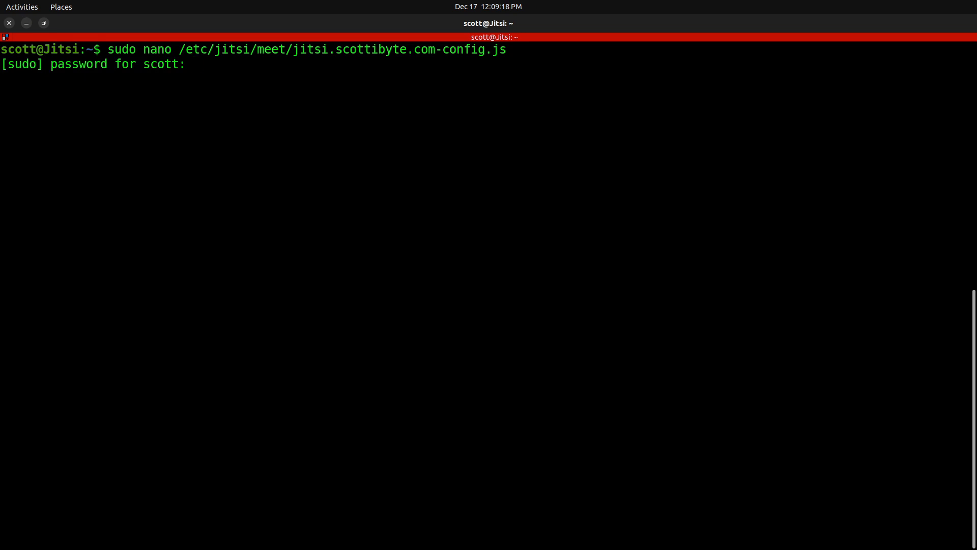
{"action": "key", "text": "Return"}
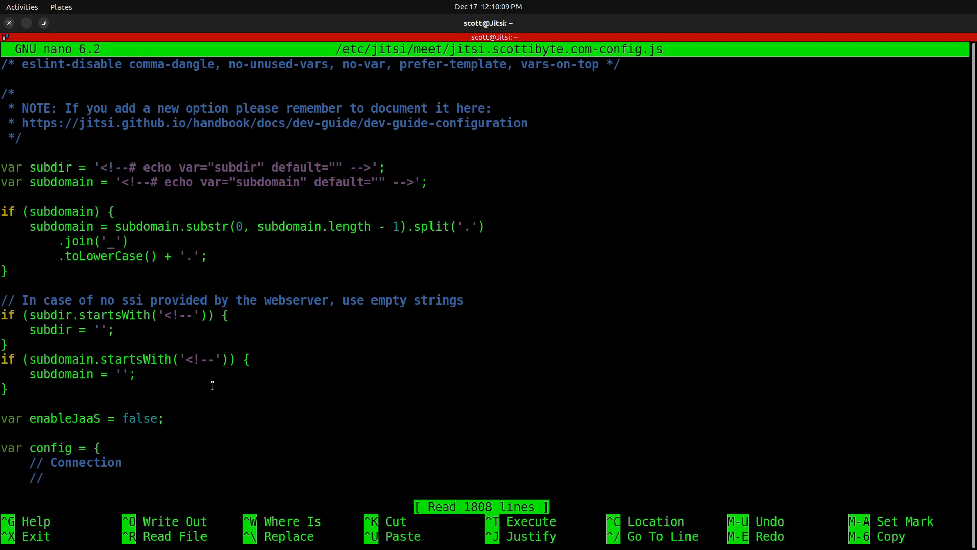
Search the config file for "White" and step through matches to the whiteboard block
{"action": "key", "text": "ctrl+w"}
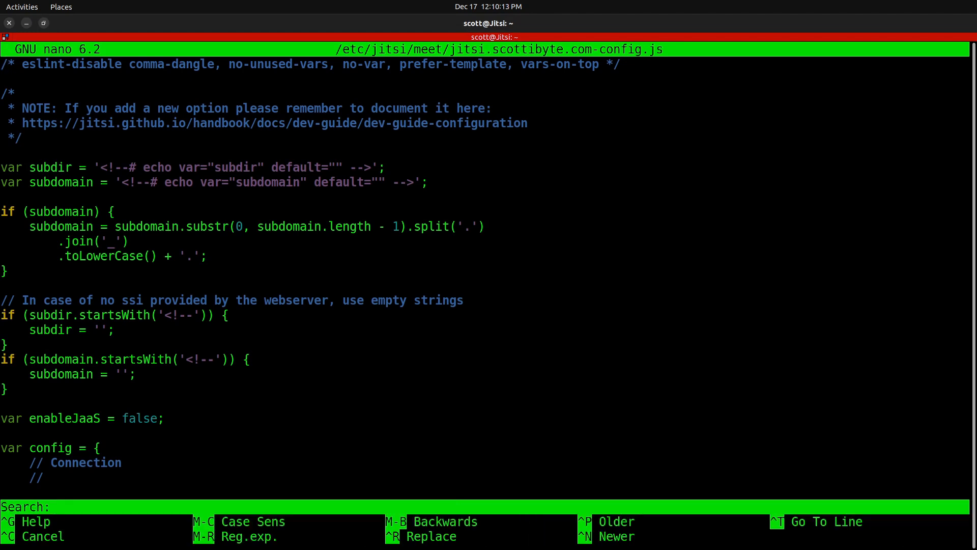
{"action": "type", "text": "Whit"}
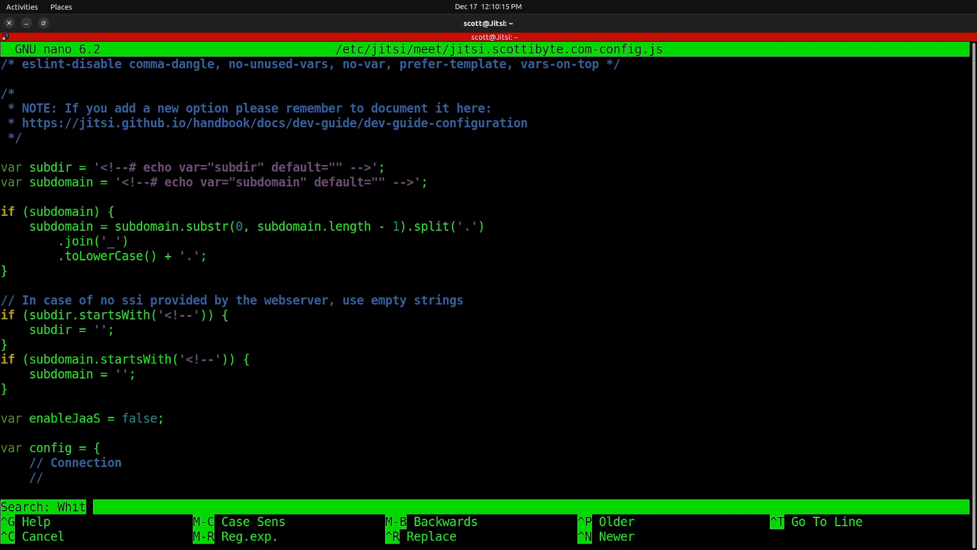
{"action": "type", "text": "e"}
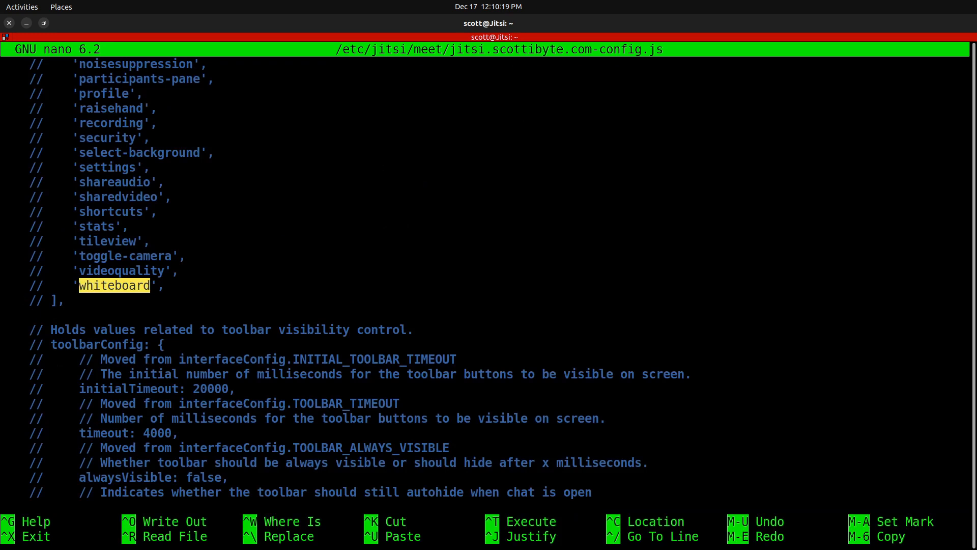
{"action": "mouse_move", "coordinate": [191, 359]}
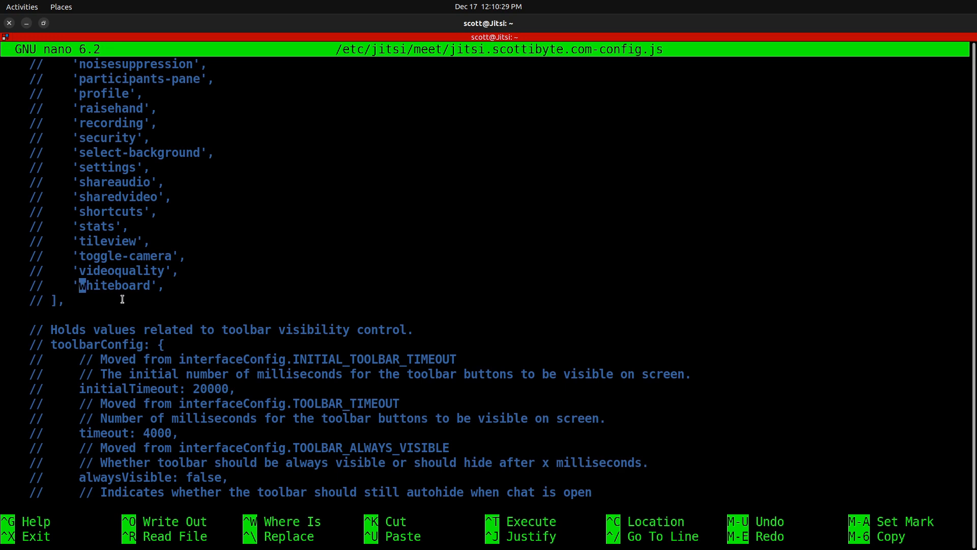
{"action": "key", "text": "ctrl+w"}
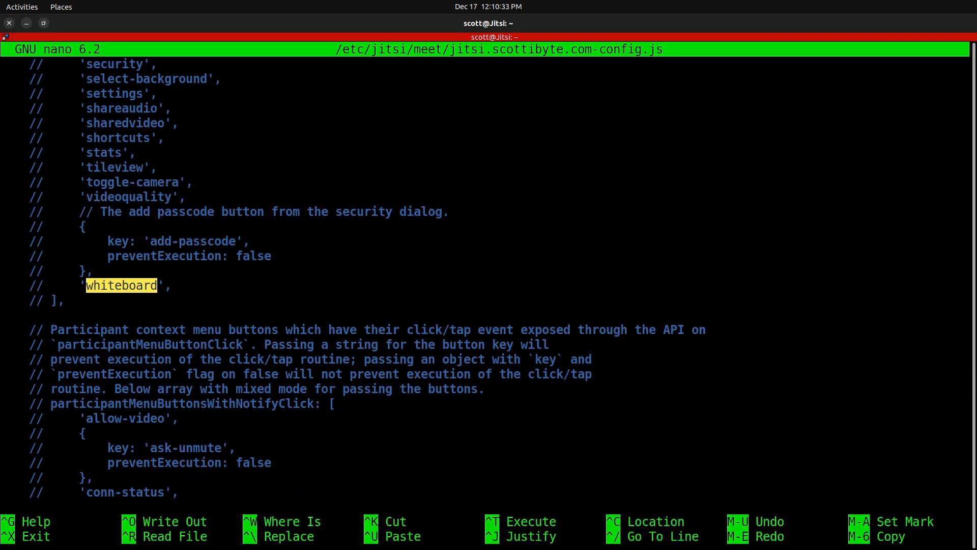
{"action": "key", "text": "ctrl+w"}
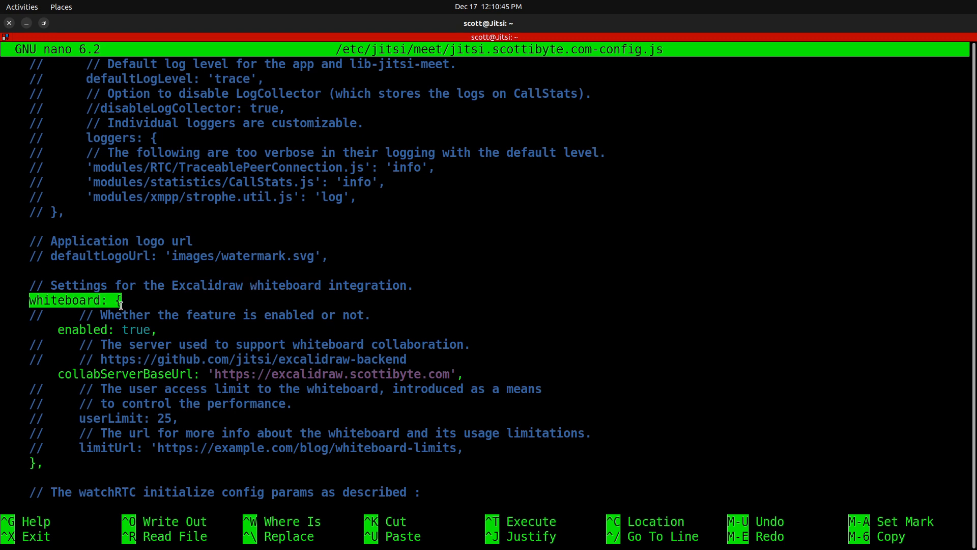
{"action": "mouse_move", "coordinate": [252, 286]}
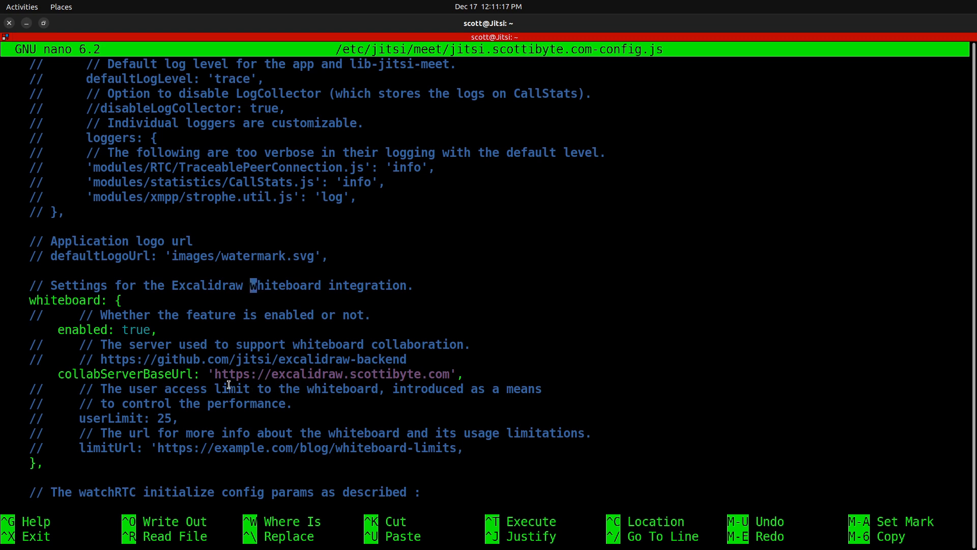
{"action": "mouse_move", "coordinate": [241, 388]}
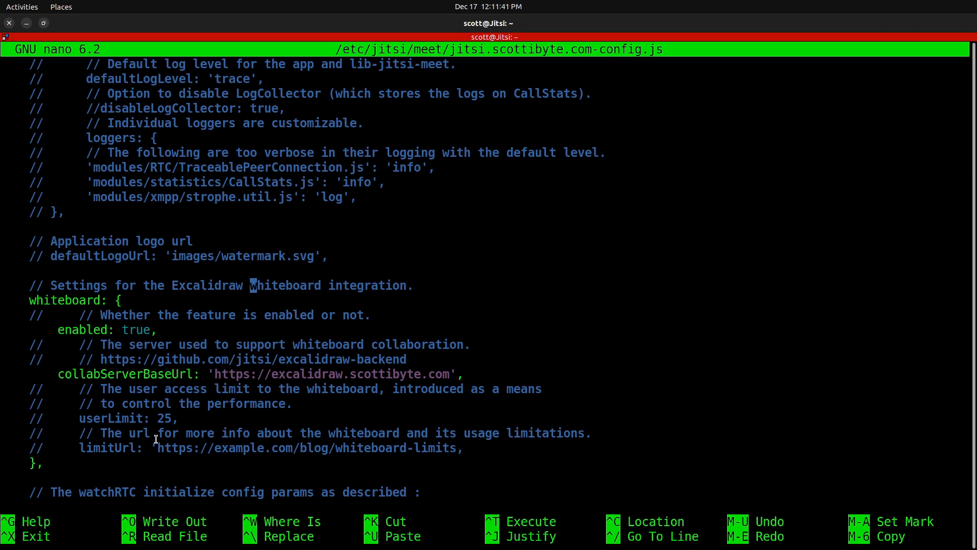
Leave nano and enter 'sudo reboot now' at the server prompt without running it
{"action": "key", "text": "ctrl+o"}
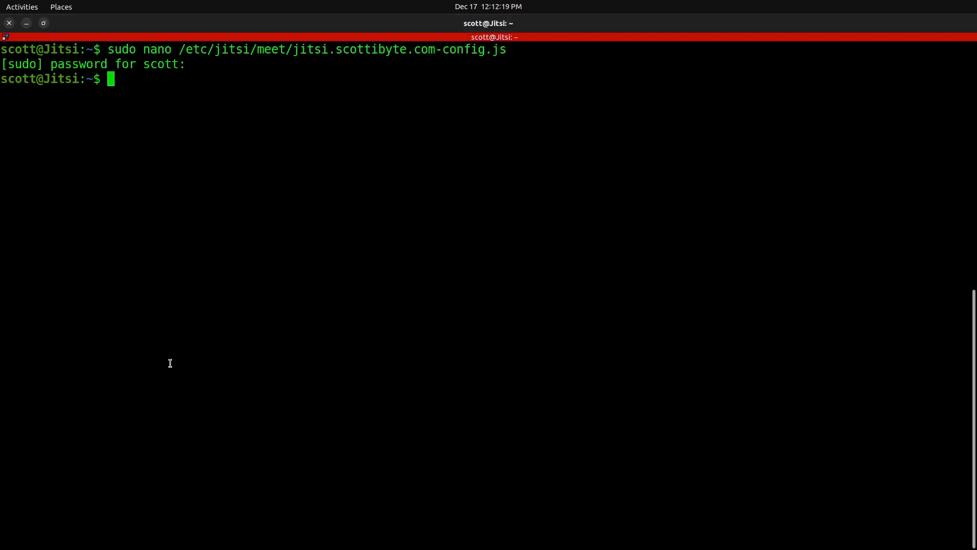
{"action": "type", "text": "sudo"}
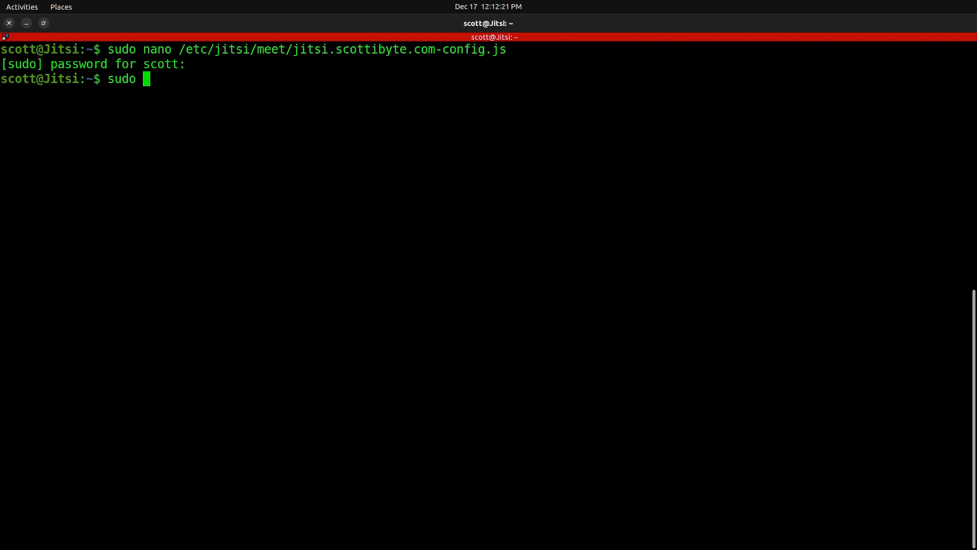
{"action": "type", "text": "re"}
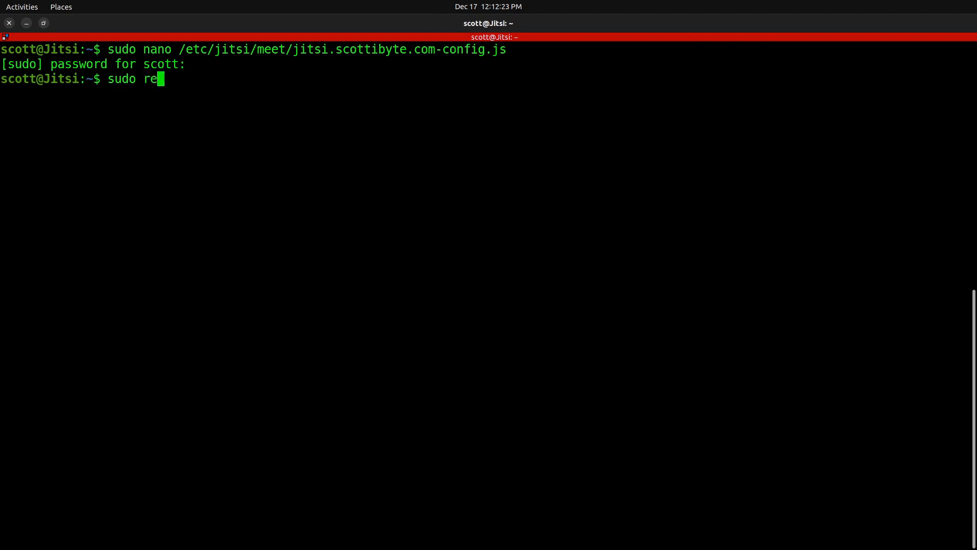
{"action": "type", "text": "boot now"}
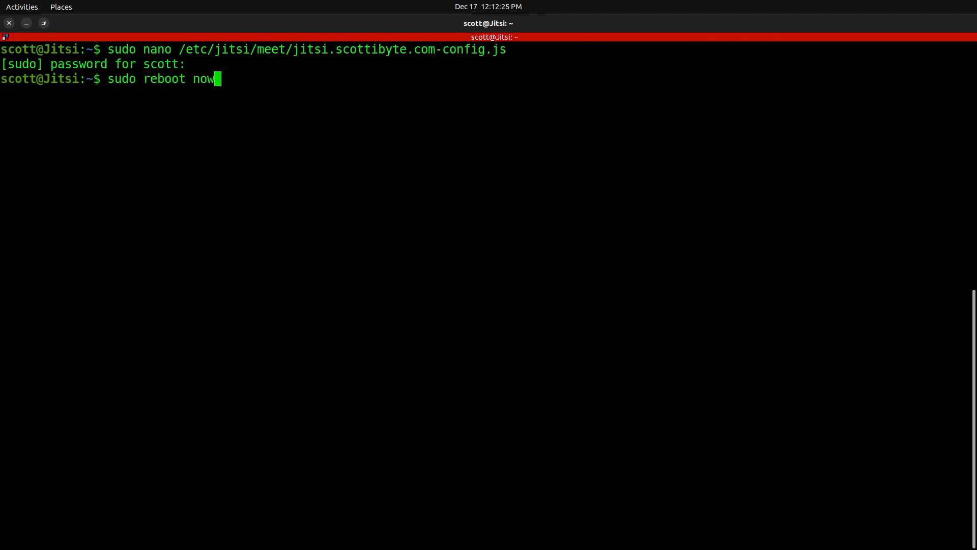